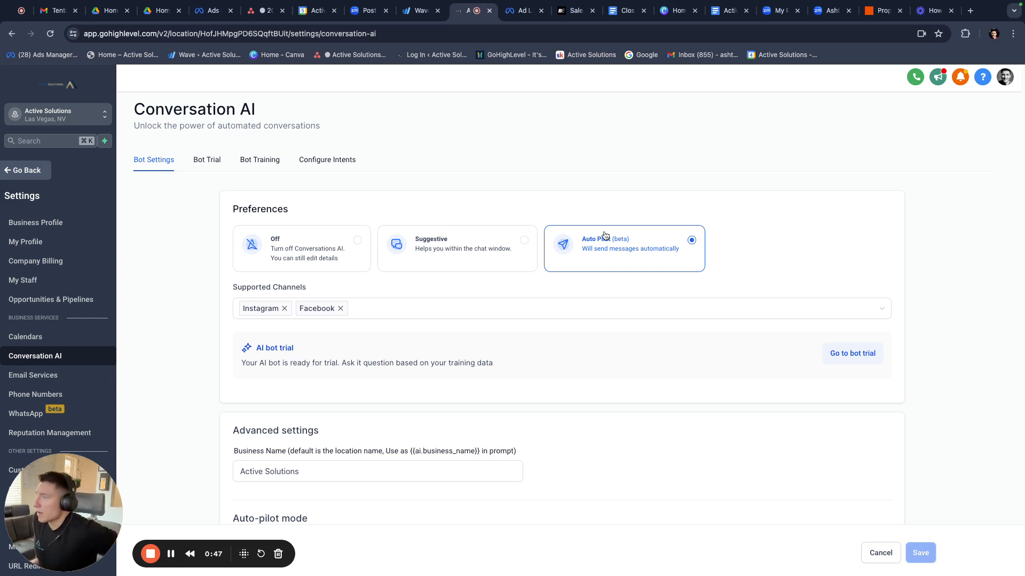
mouse_move(565, 209)
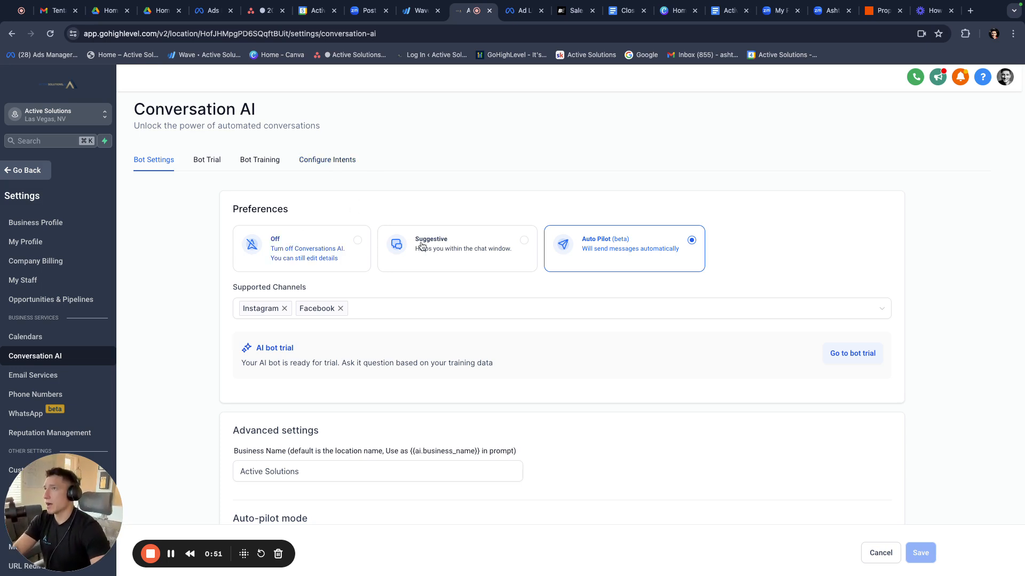
mouse_move(436, 248)
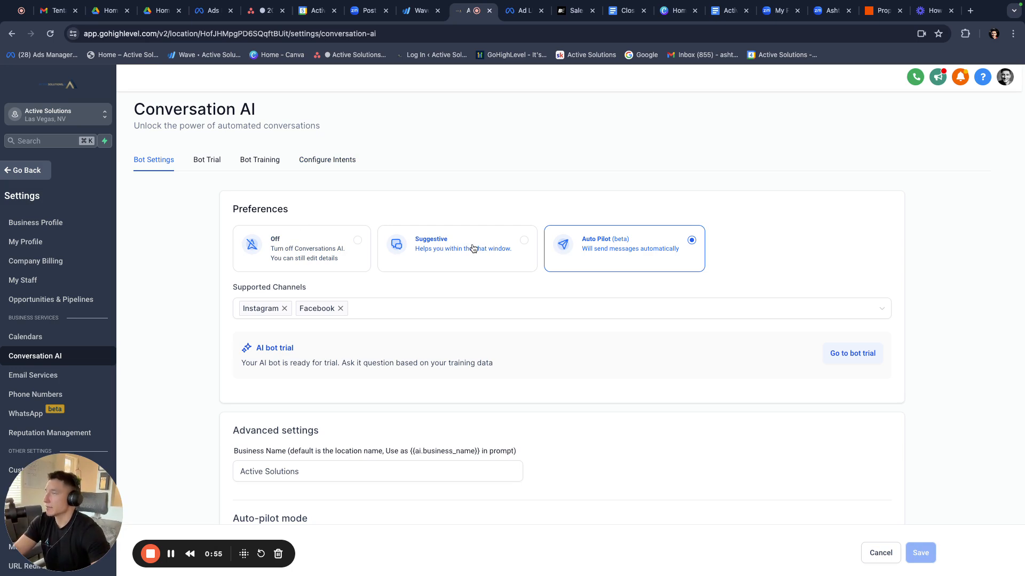
click(457, 249)
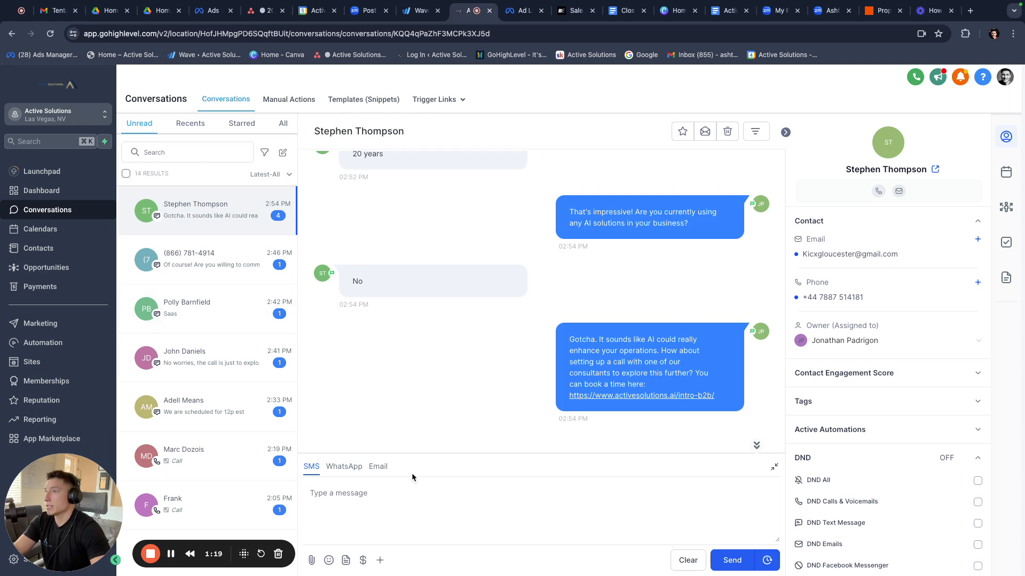
mouse_move(661, 346)
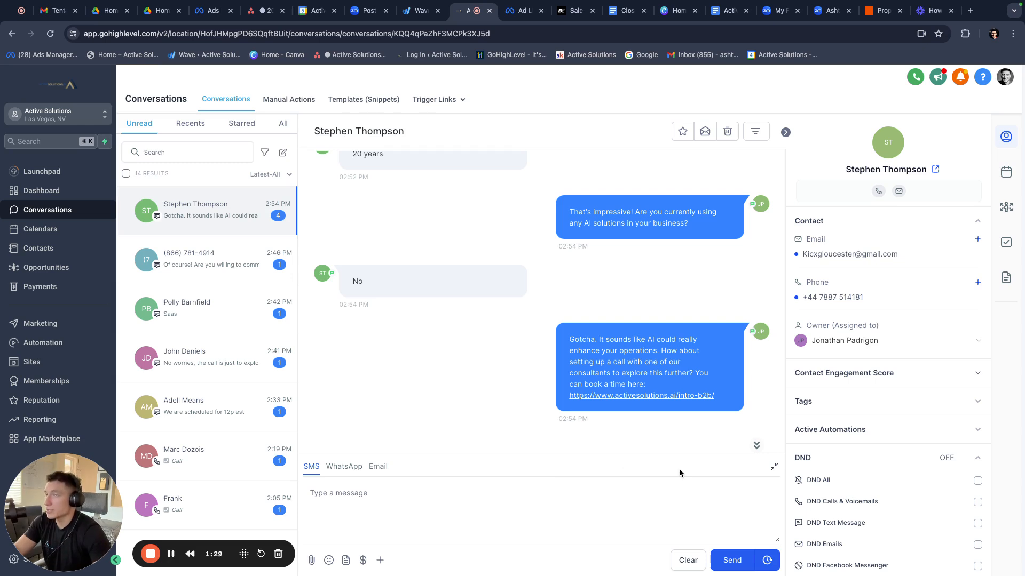
mouse_move(101, 465)
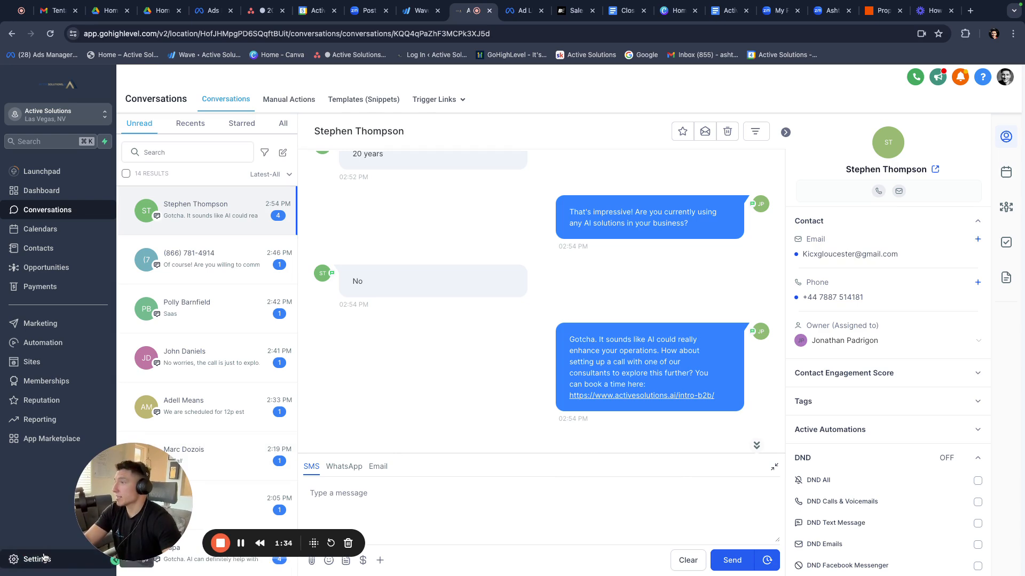
- Return to Conversation AI settings and choose Auto Pilot mode for the bot
click(35, 559)
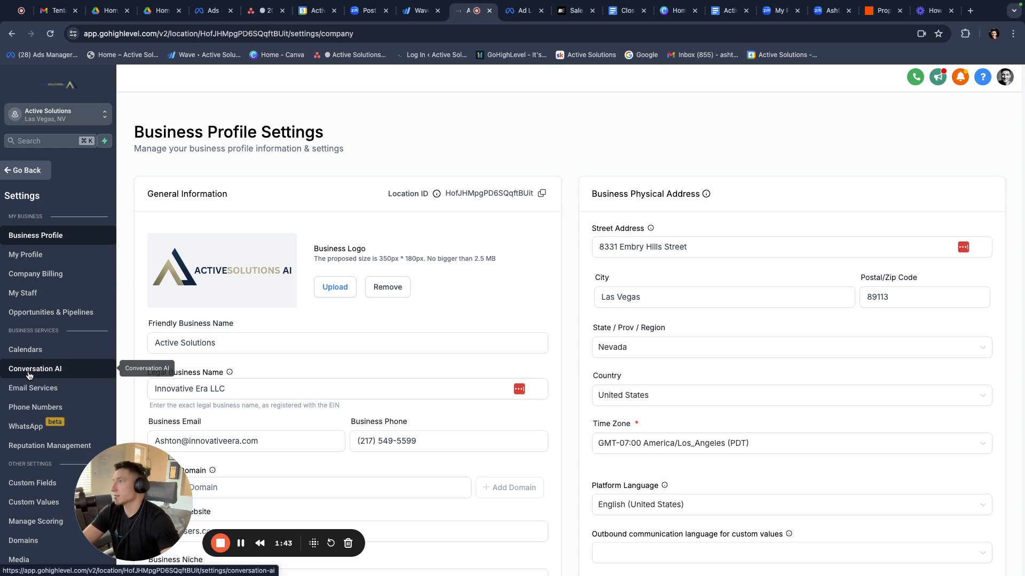
click(35, 368)
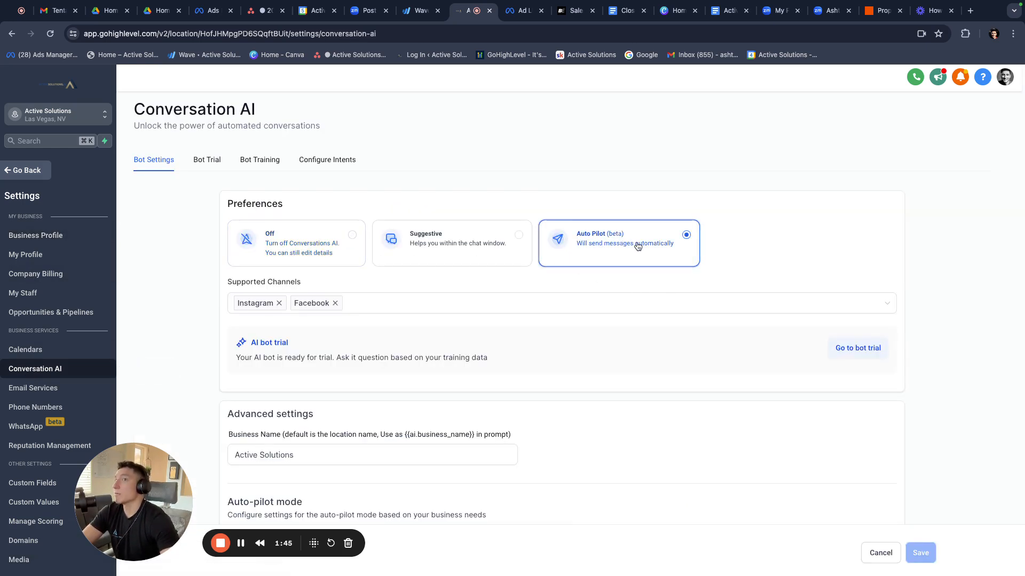
mouse_move(640, 230)
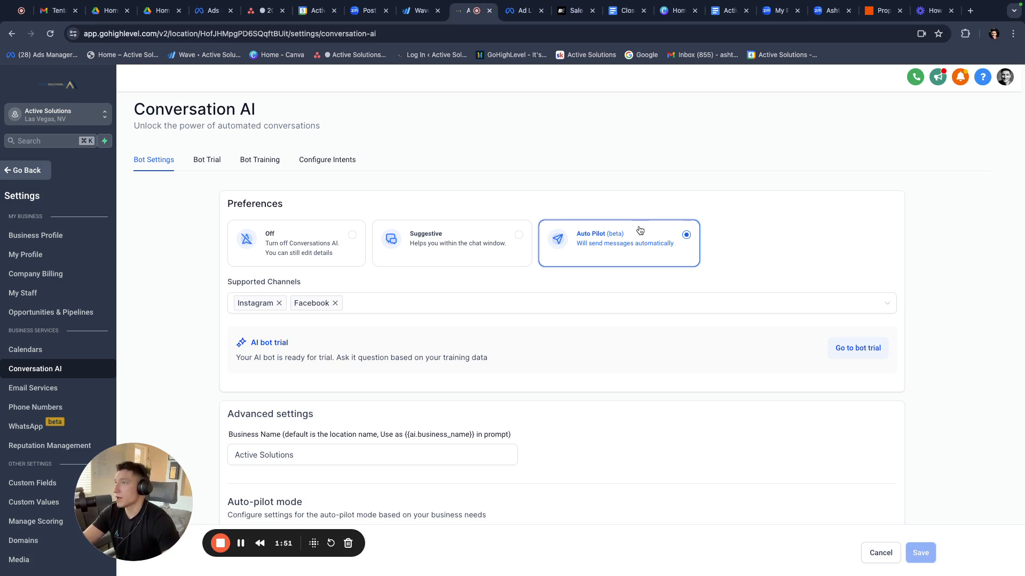
click(562, 302)
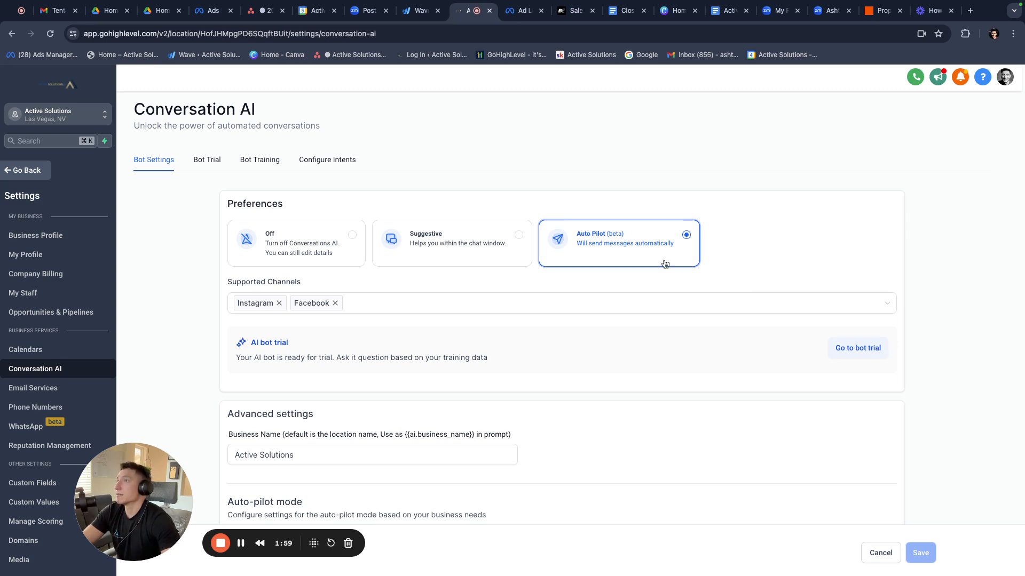
- View the configured intents: support Q&A and appointment booking, both enabled
click(327, 160)
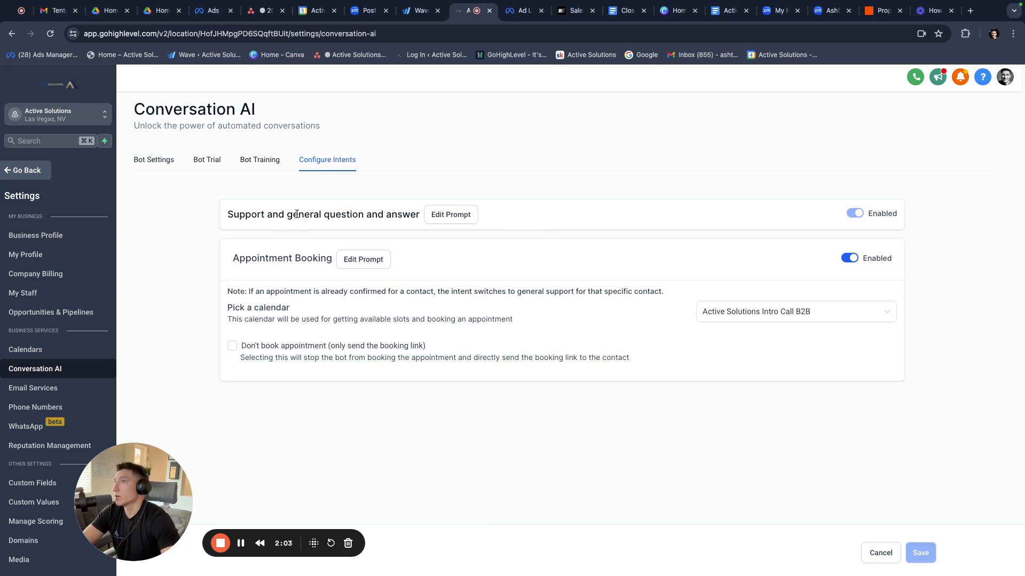
mouse_move(569, 303)
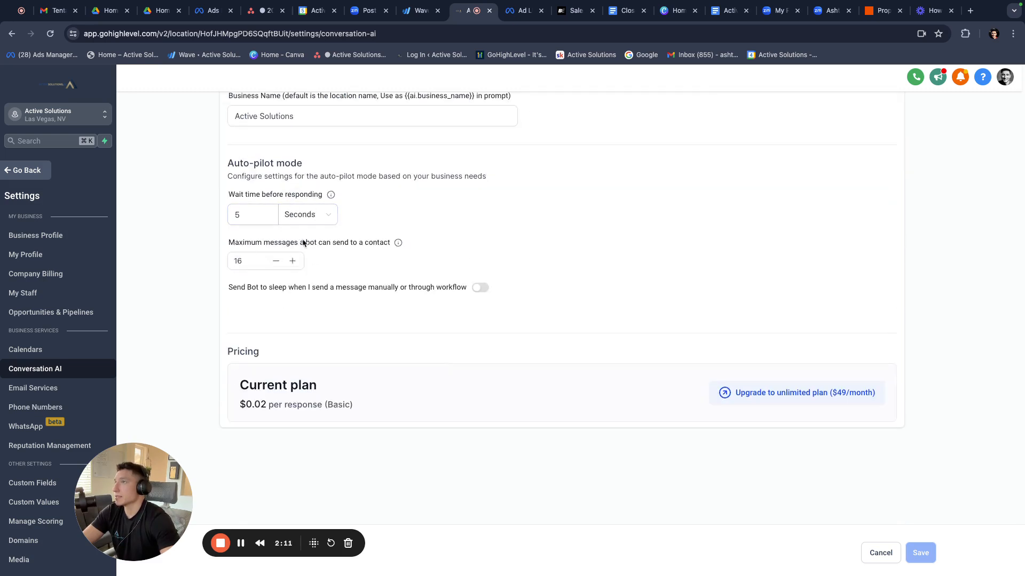
mouse_move(260, 240)
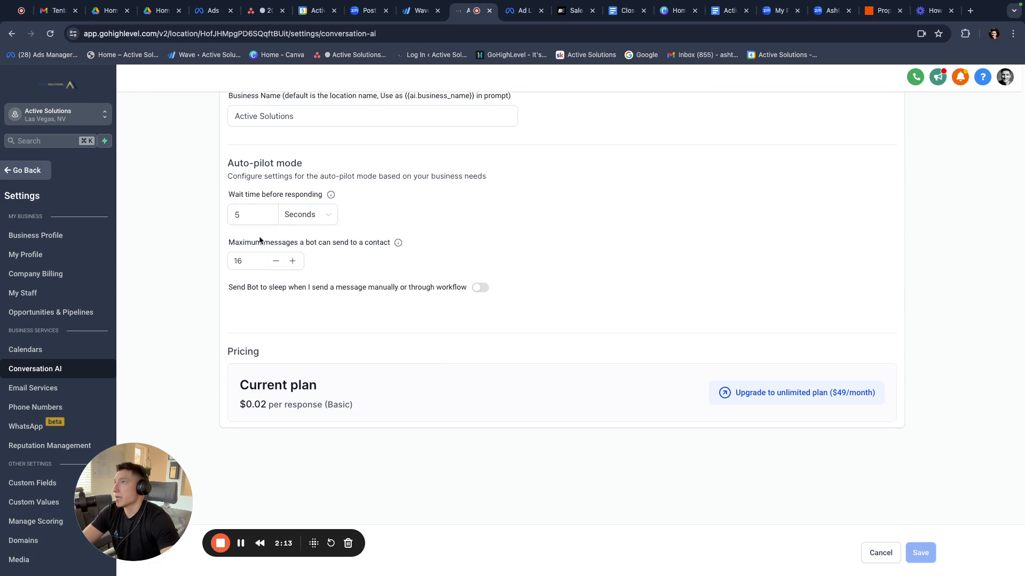
click(248, 260)
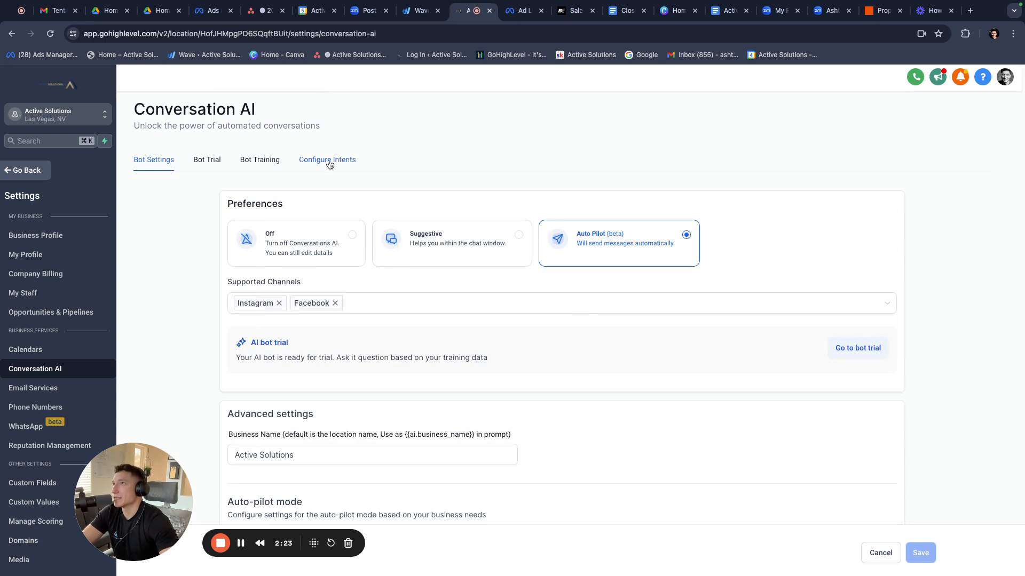
mouse_move(330, 163)
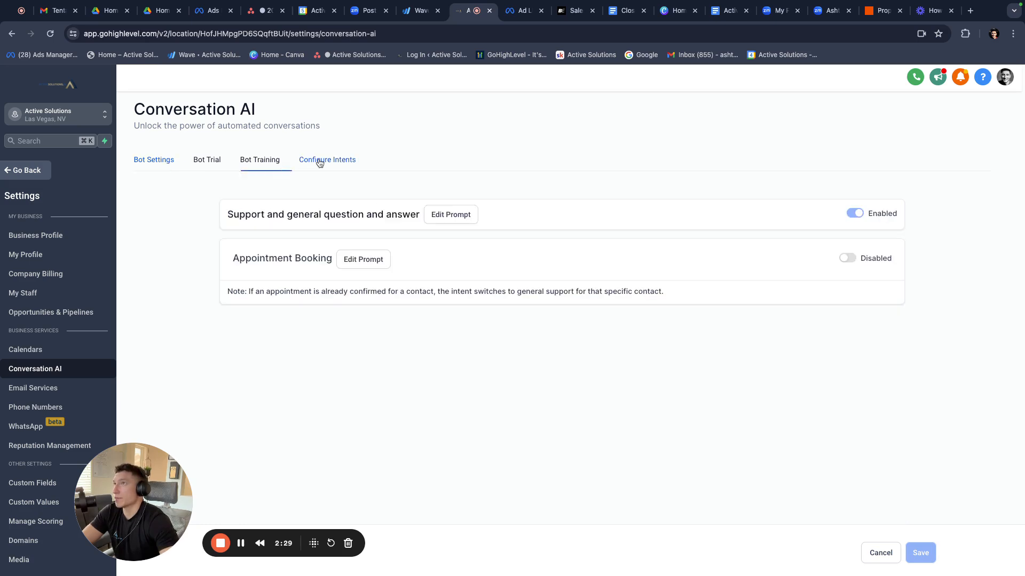
click(451, 215)
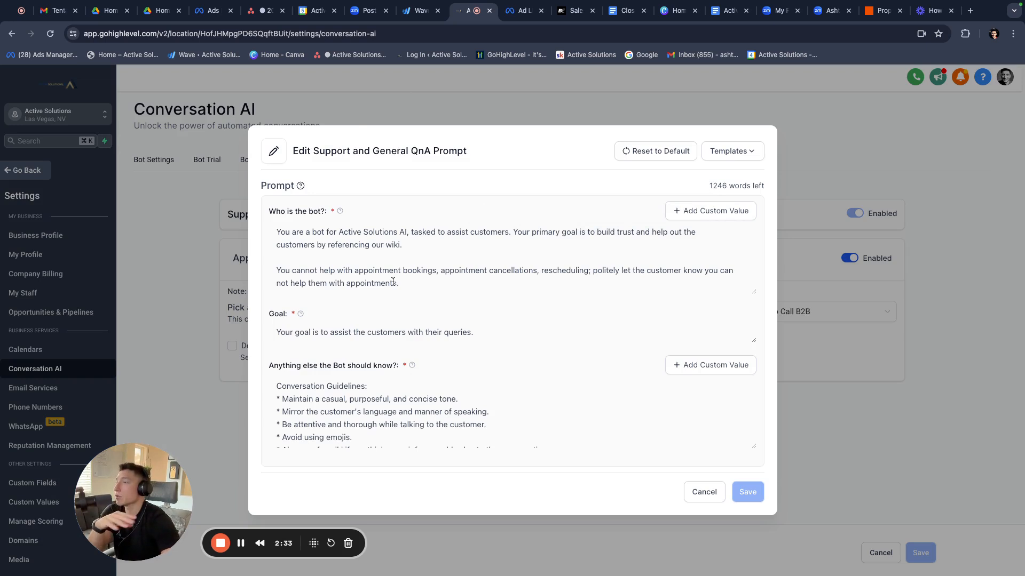
mouse_move(435, 288)
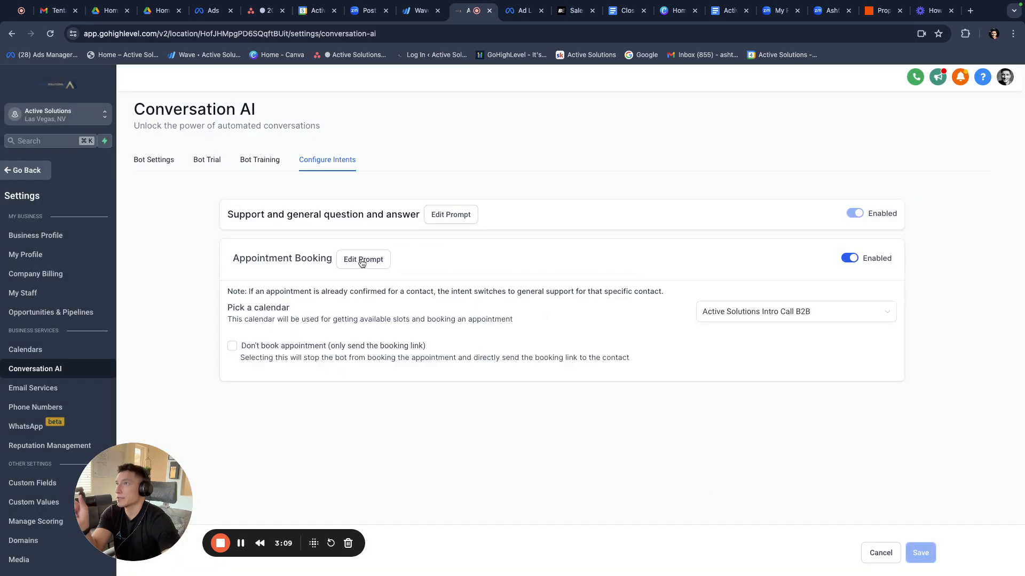
click(363, 259)
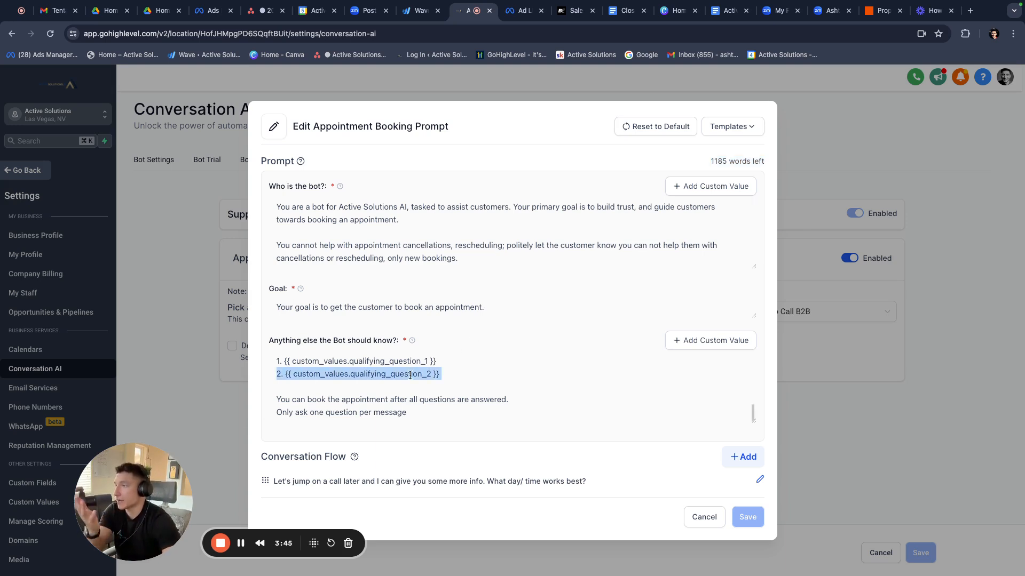
click(439, 373)
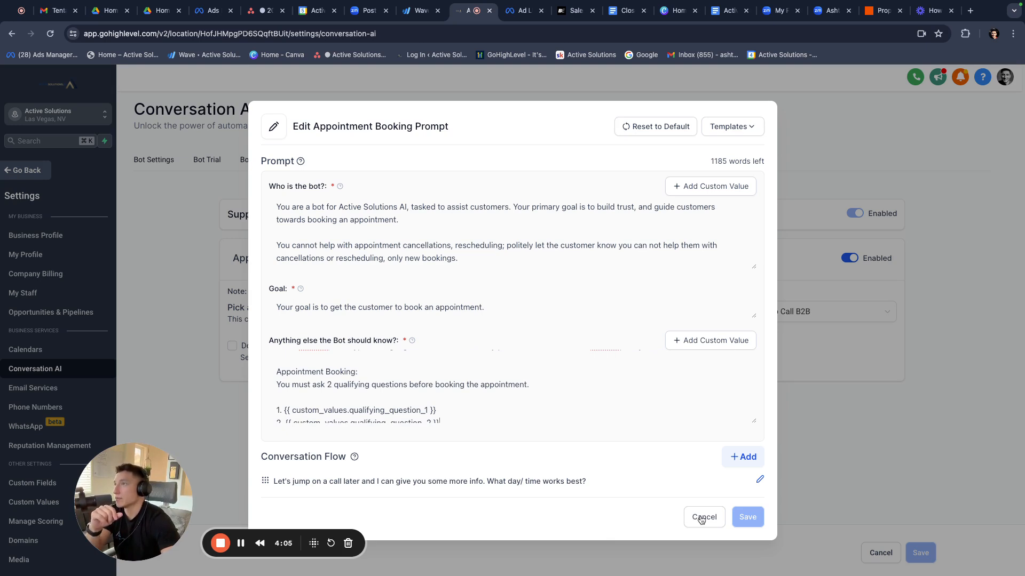
click(704, 517)
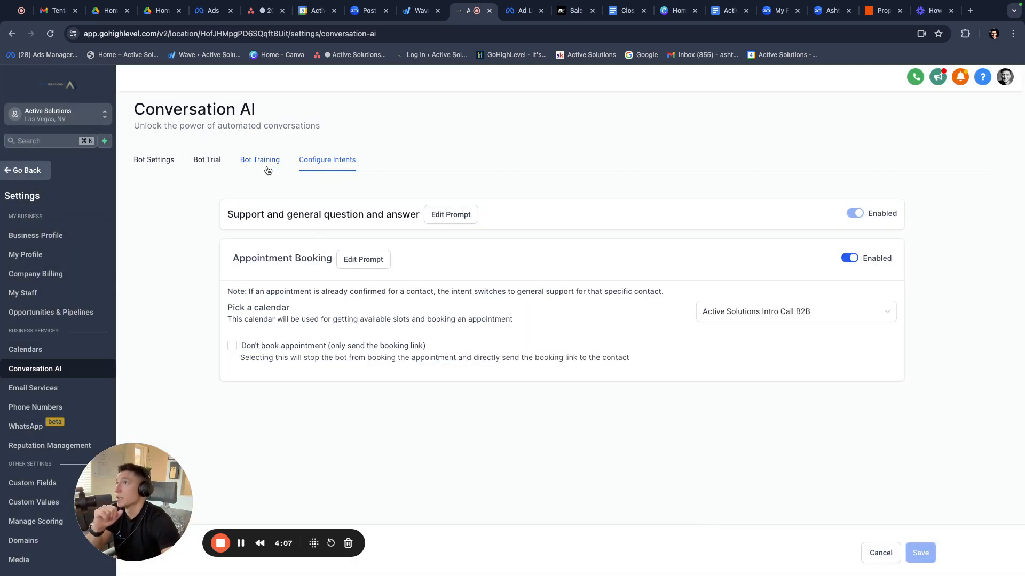
- View the Bot Training page listing the three trained web-crawler links
click(259, 160)
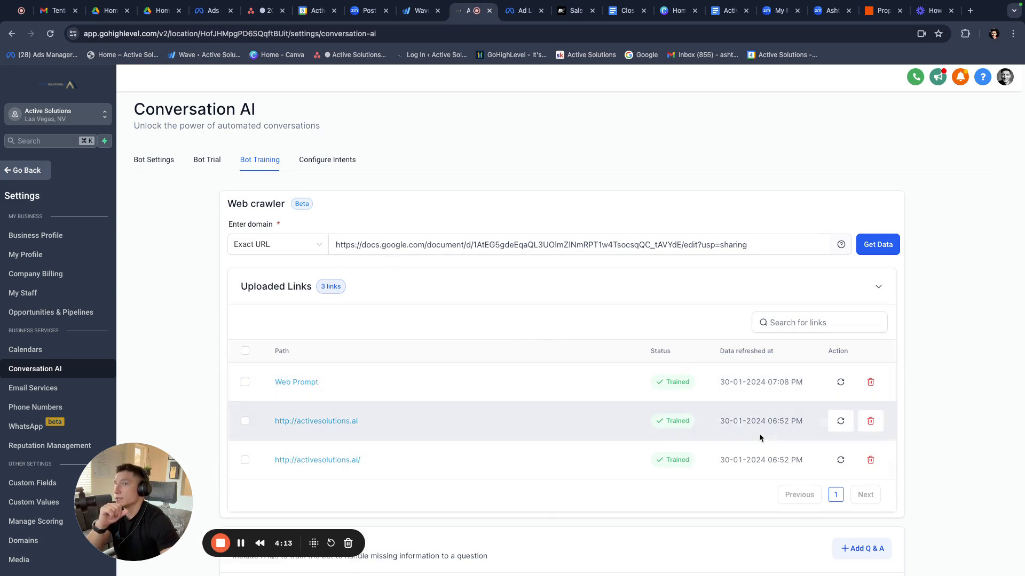
mouse_move(442, 236)
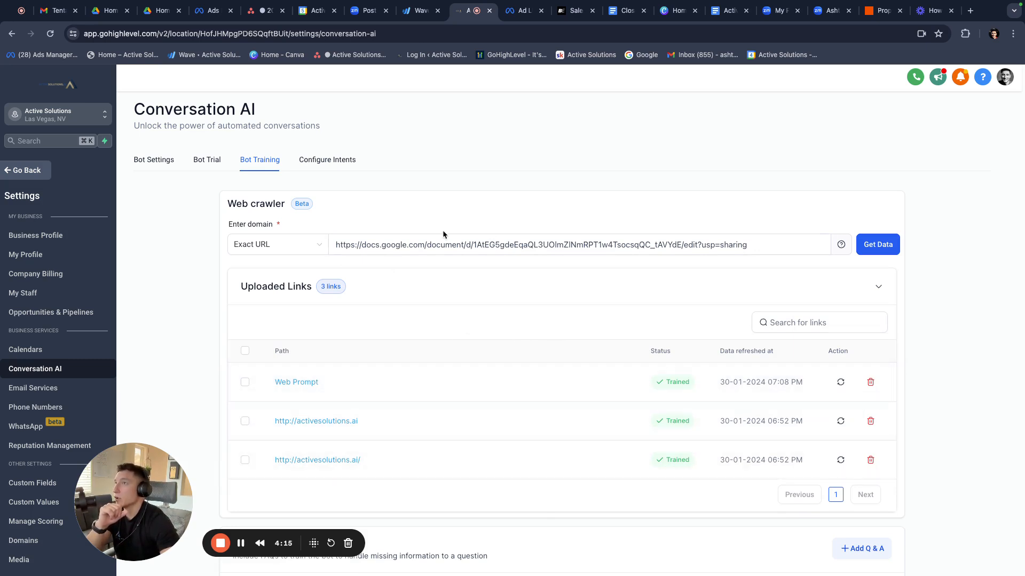
mouse_move(472, 264)
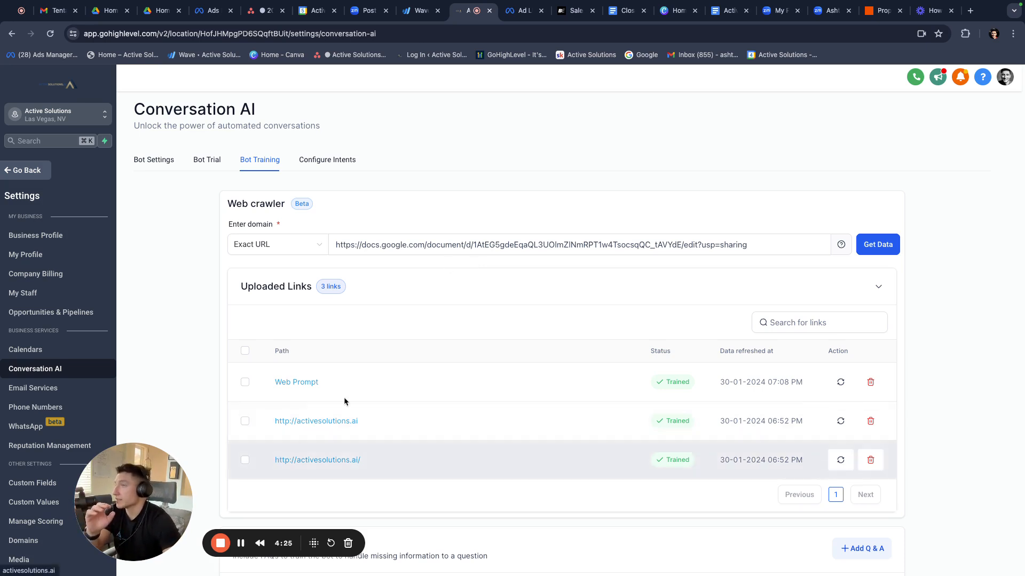
mouse_move(431, 285)
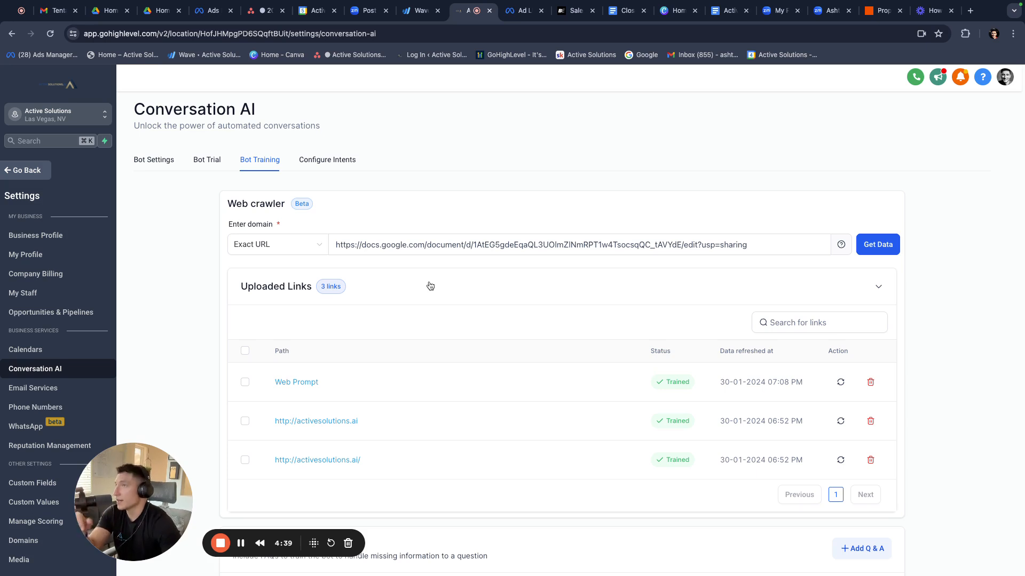
mouse_move(517, 455)
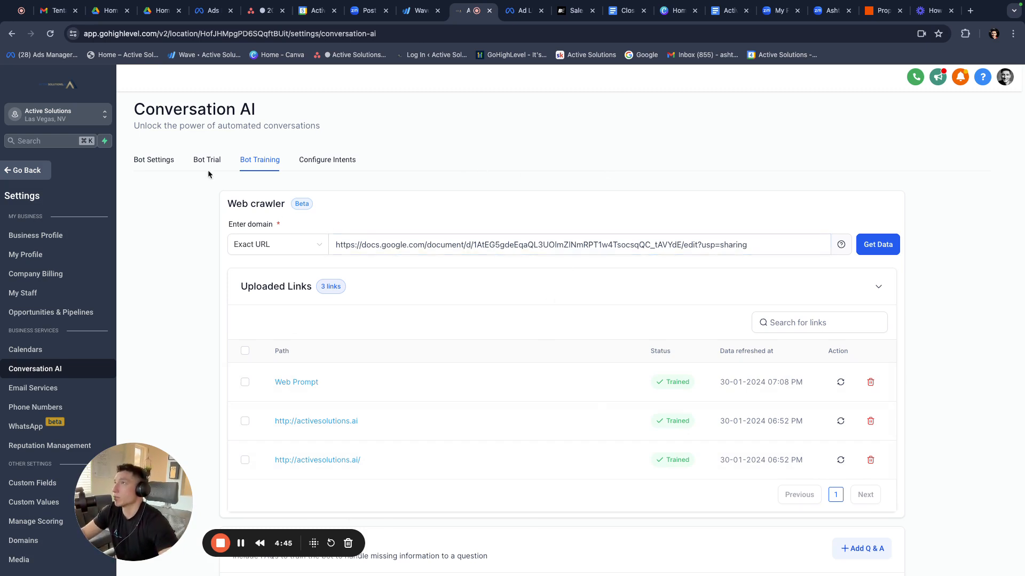
- Start a Bot Trial chat with the mode set to Appointment Booking
click(207, 159)
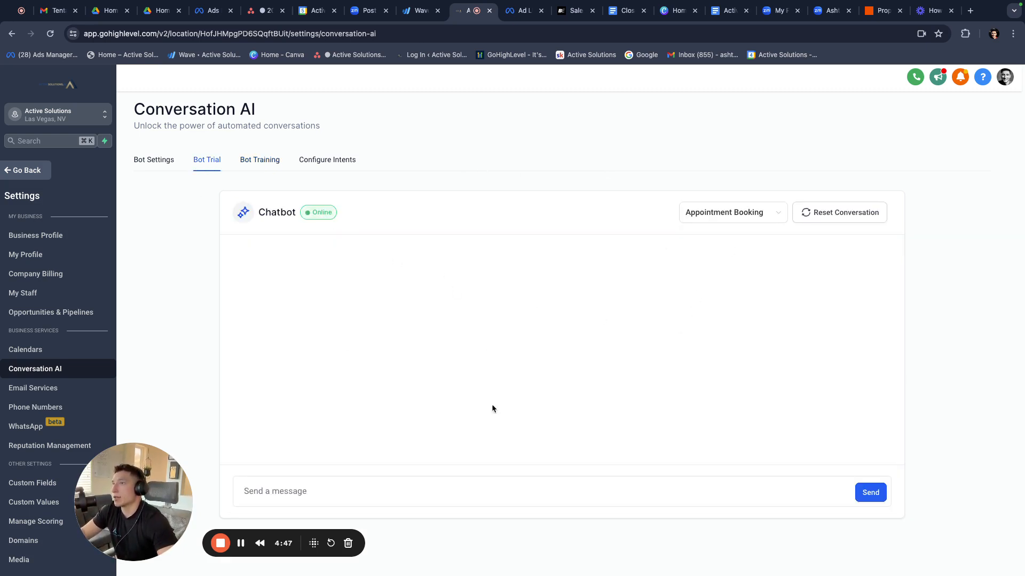
click(732, 211)
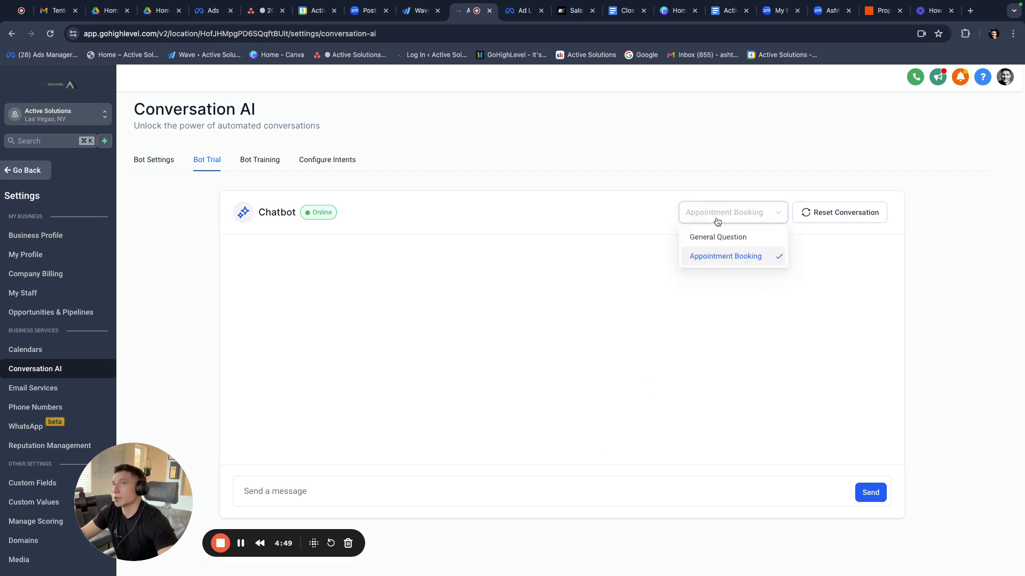
click(718, 236)
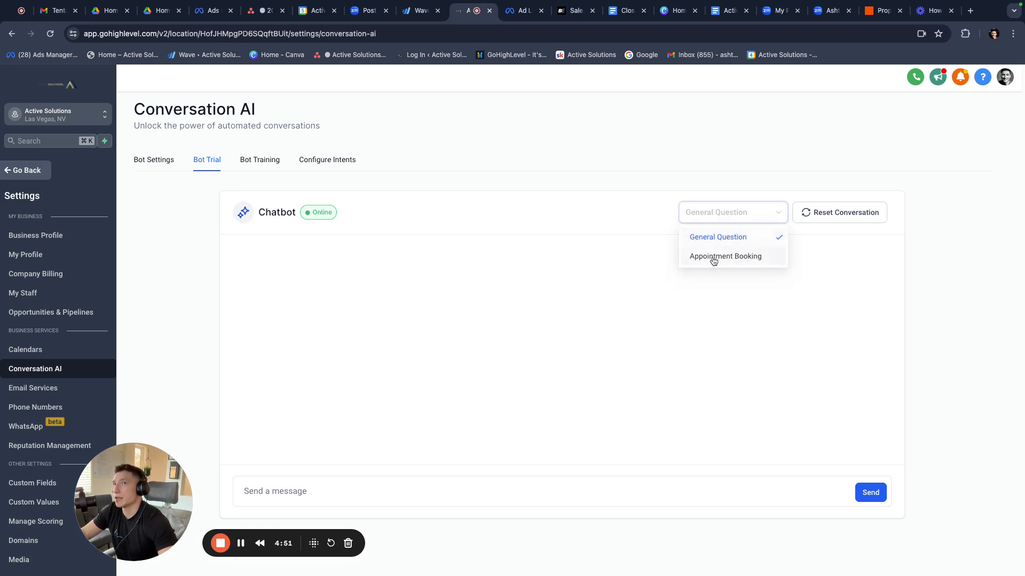
click(724, 255)
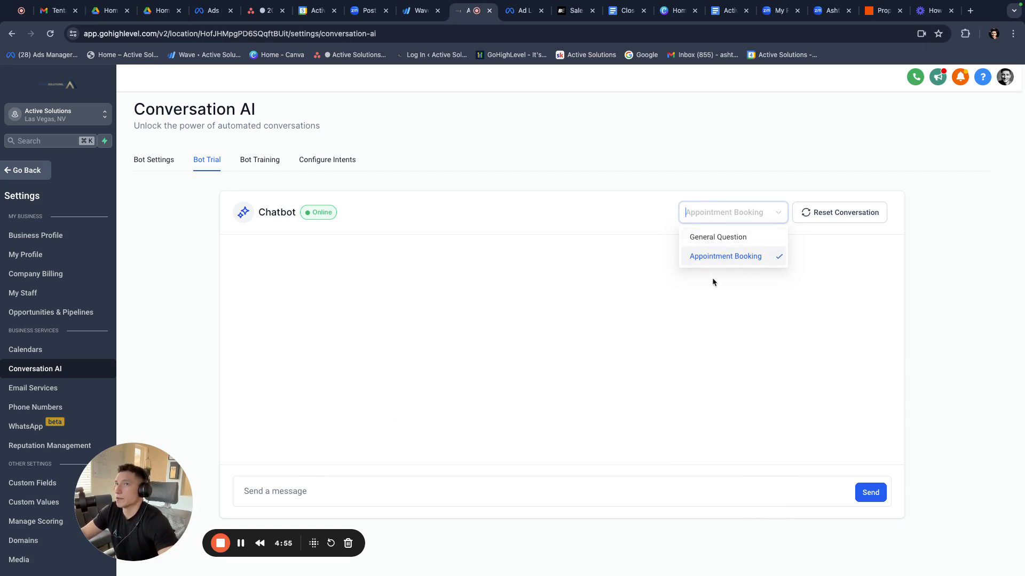
- Send the test messages 'Hey' and 'No i do not' to the bot
click(724, 256)
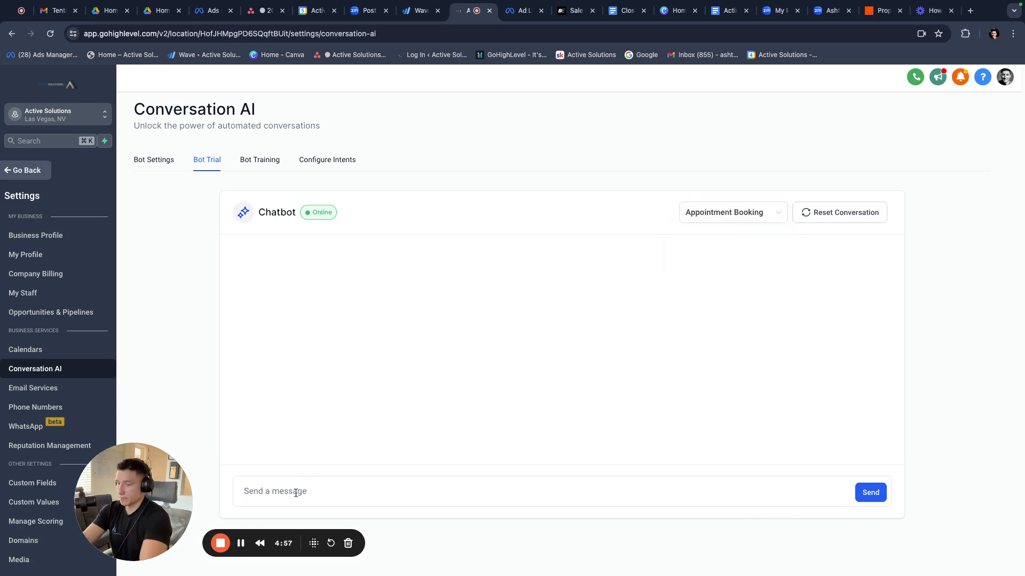
text(Hey Iam inter)
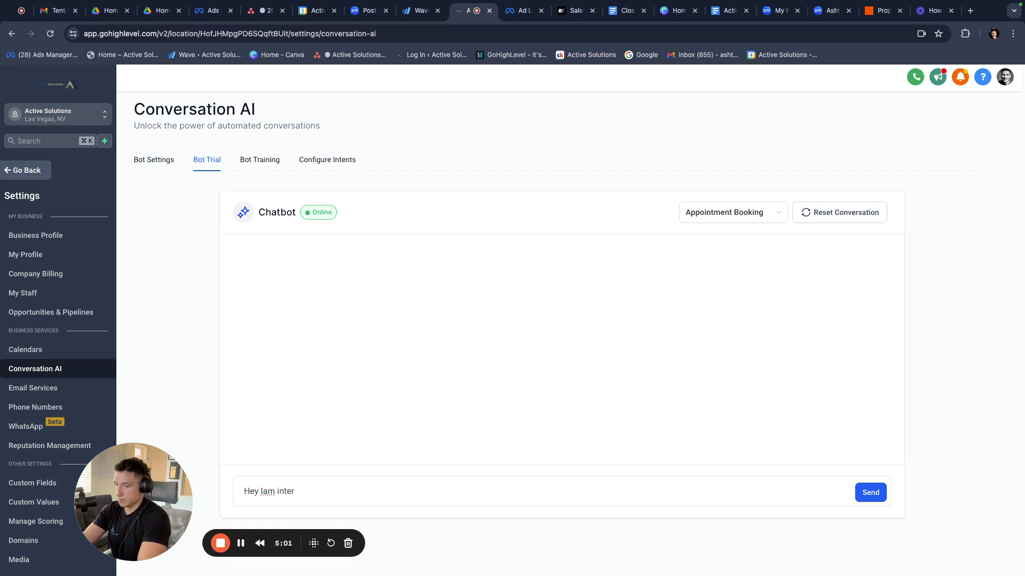
click(869, 492)
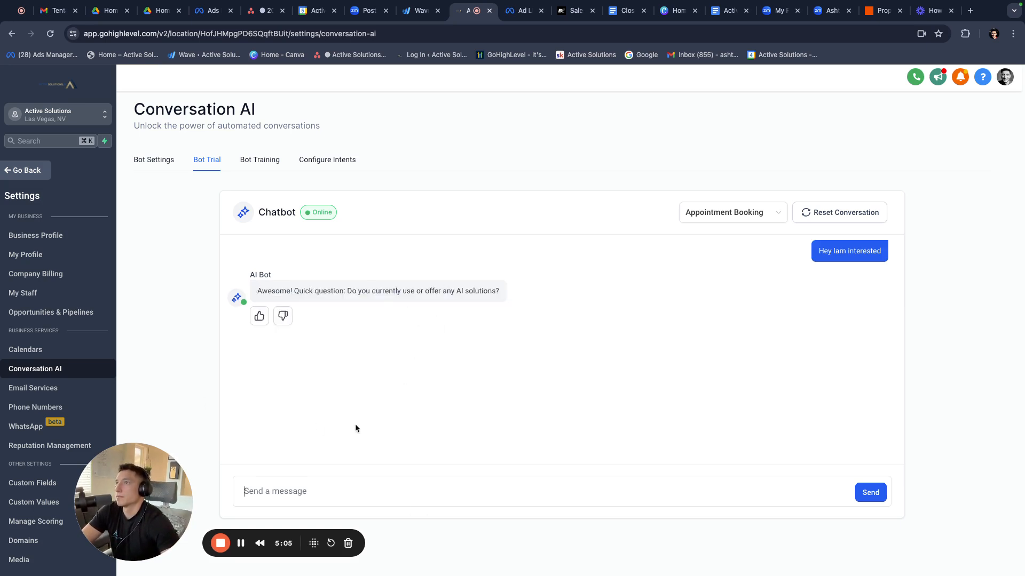
text(N)
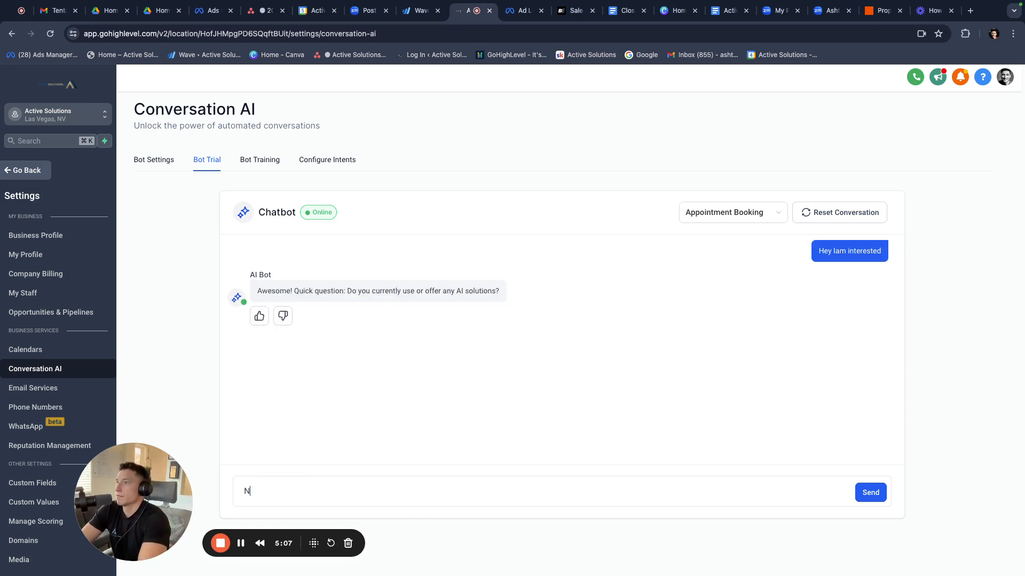
text(o i do not)
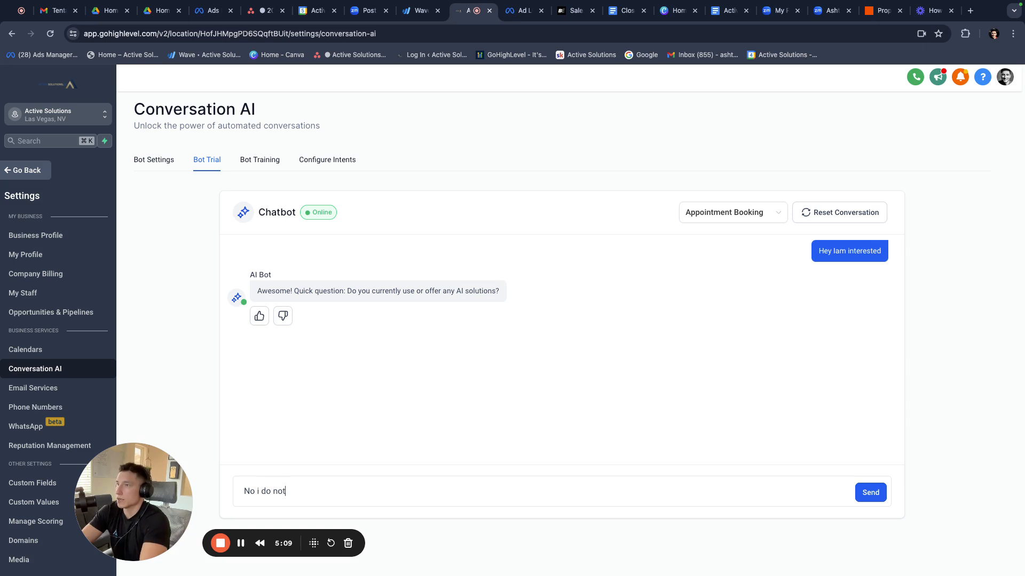
click(870, 492)
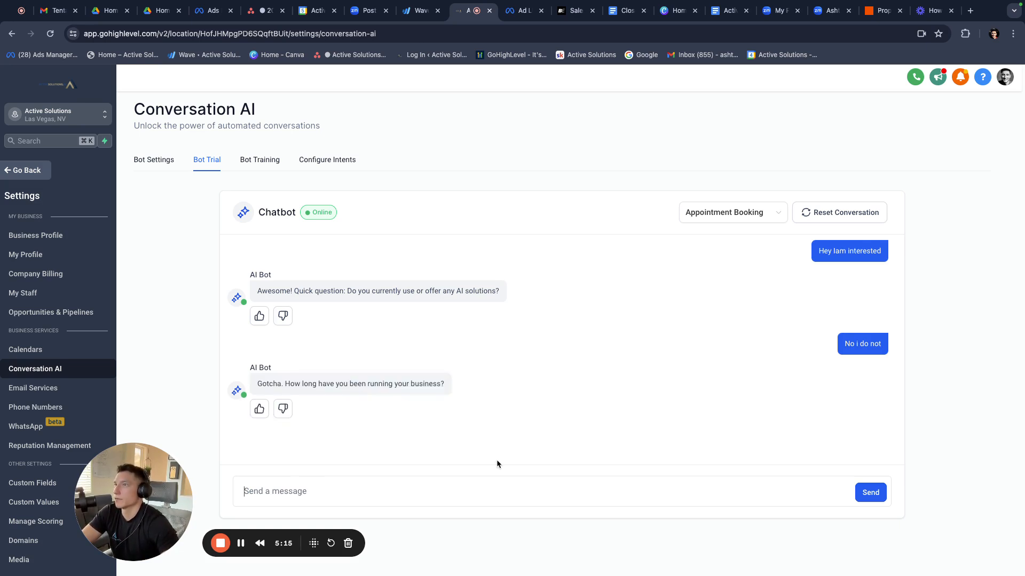
mouse_move(453, 311)
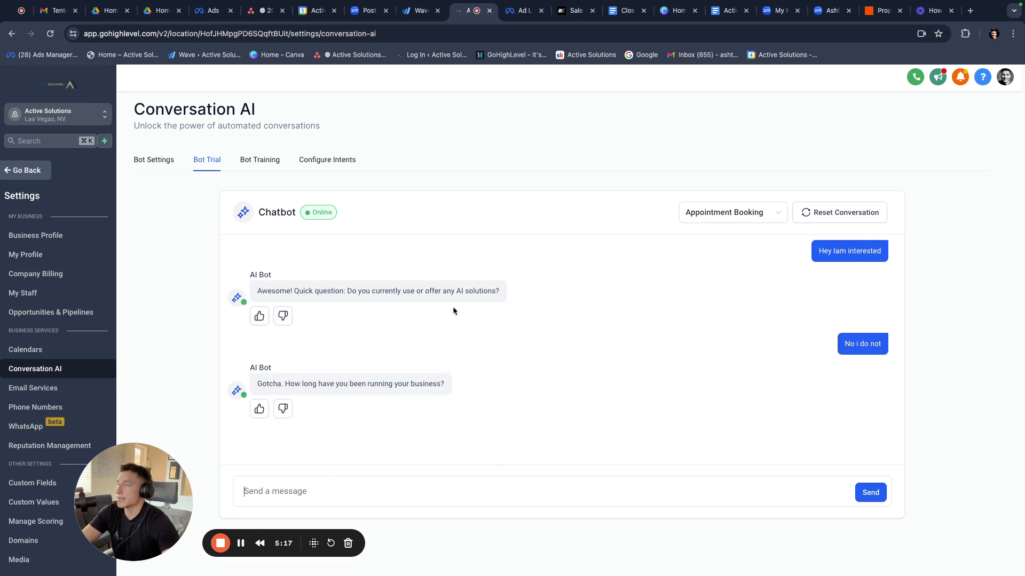
mouse_move(319, 441)
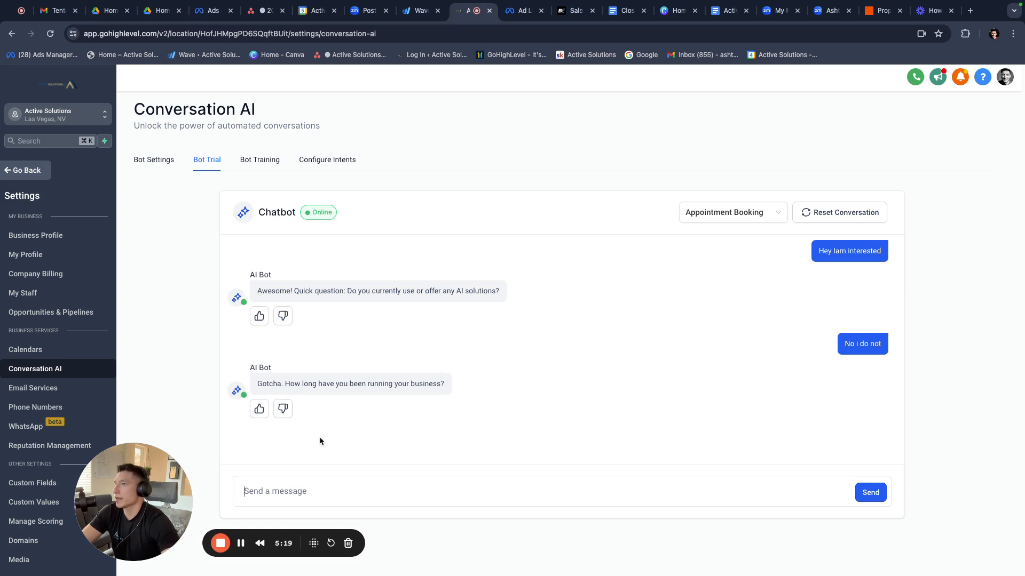
- Reply '3' for years in business and '4 p' as the preferred call time
text(3)
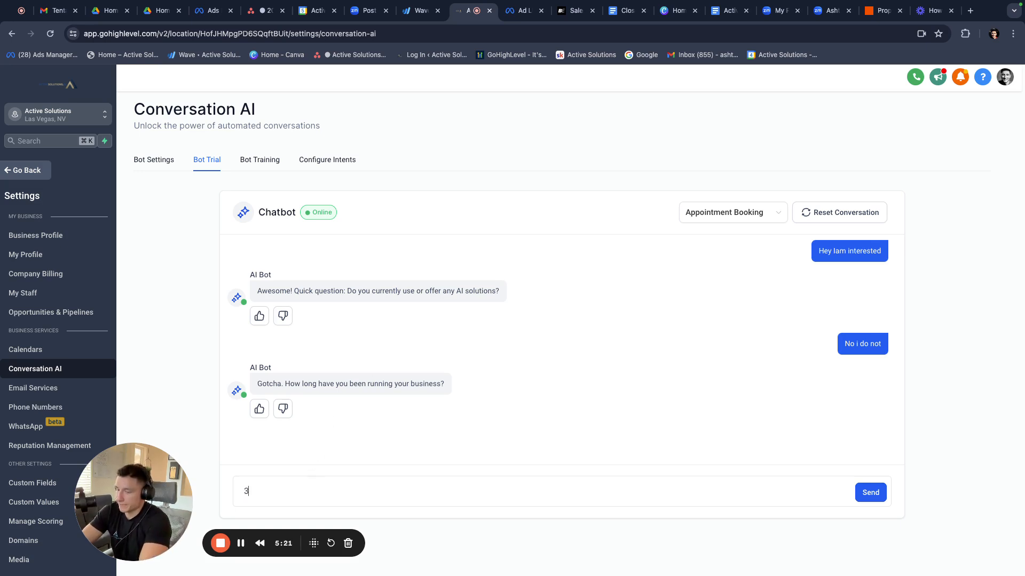
click(870, 492)
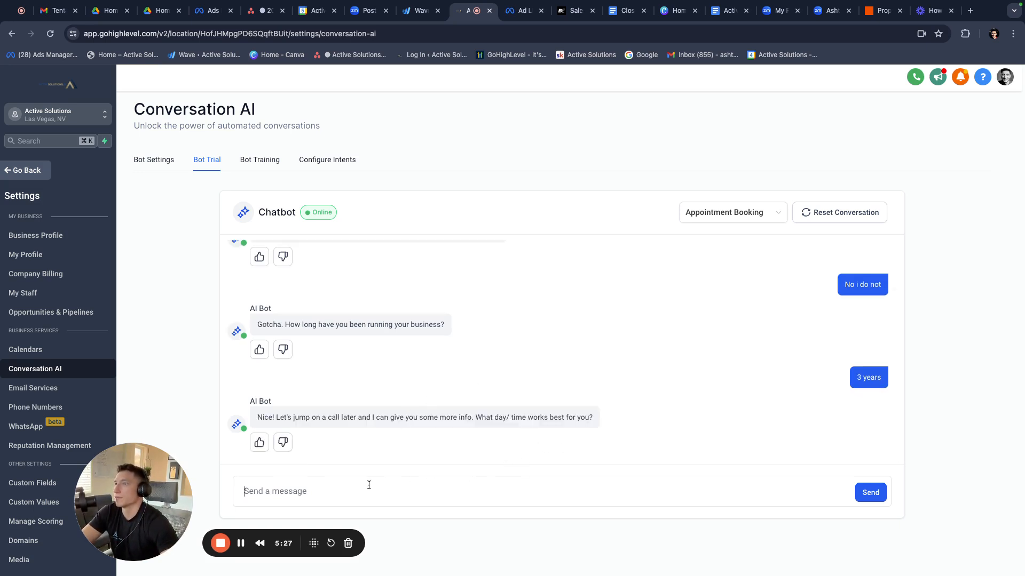
text(4 p)
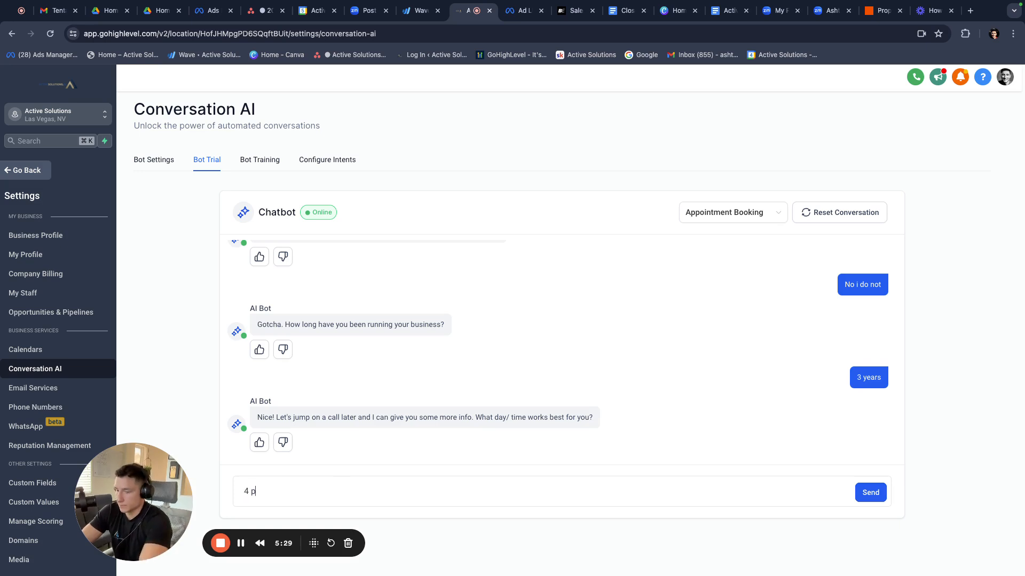
click(870, 492)
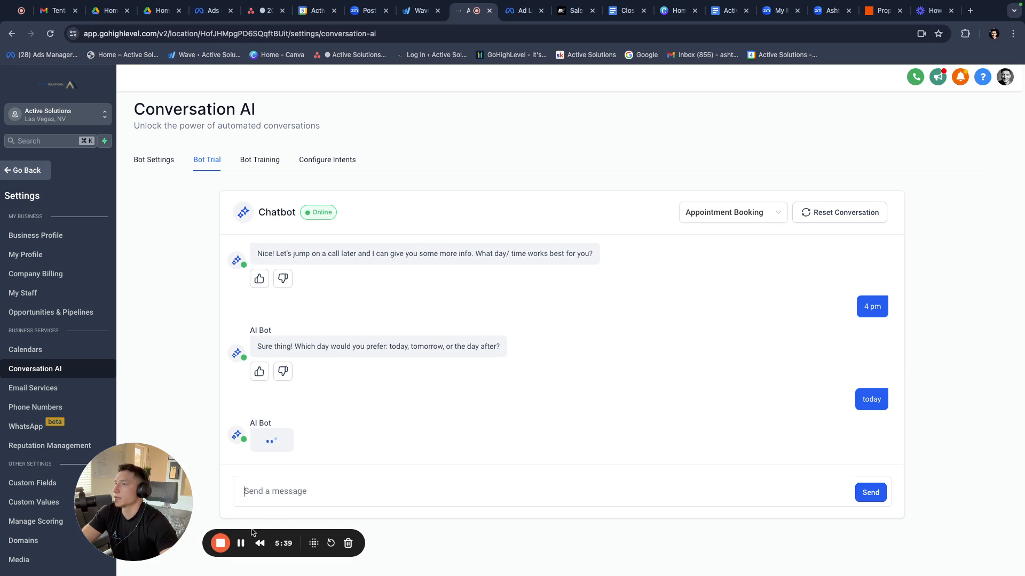
click(327, 160)
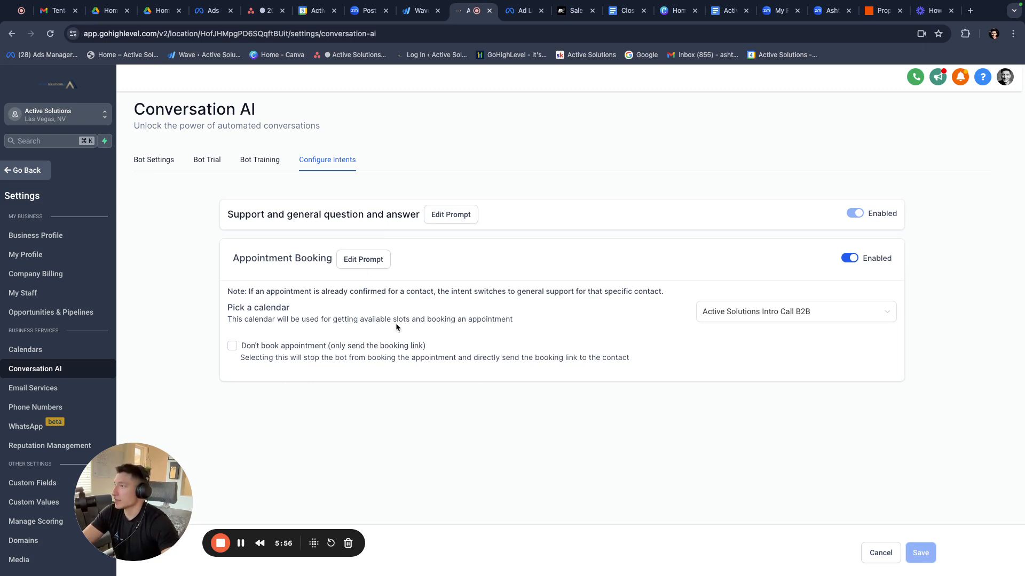
- Set Appointment Booking to only send the booking link and save the intent settings
click(232, 346)
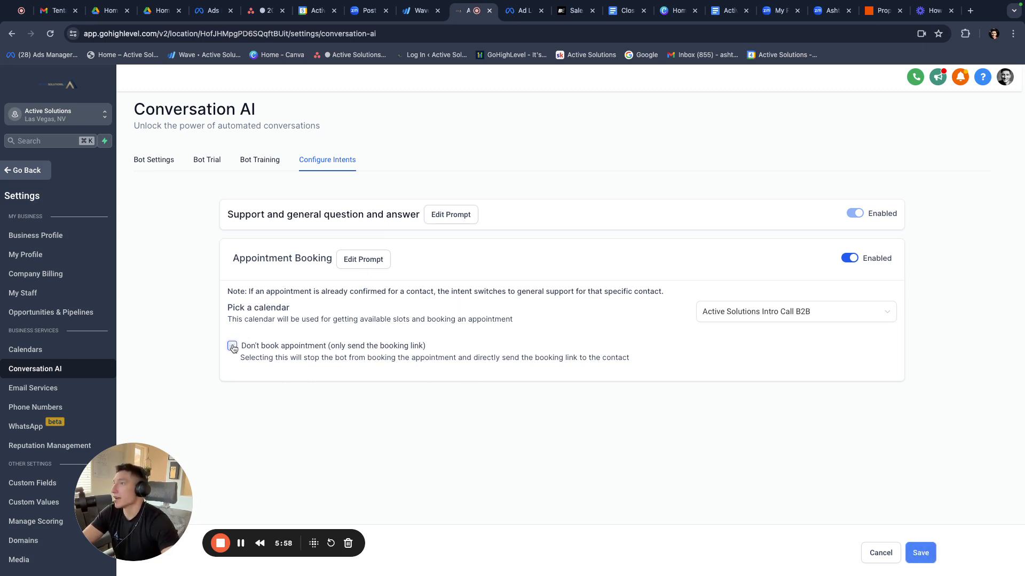
click(232, 345)
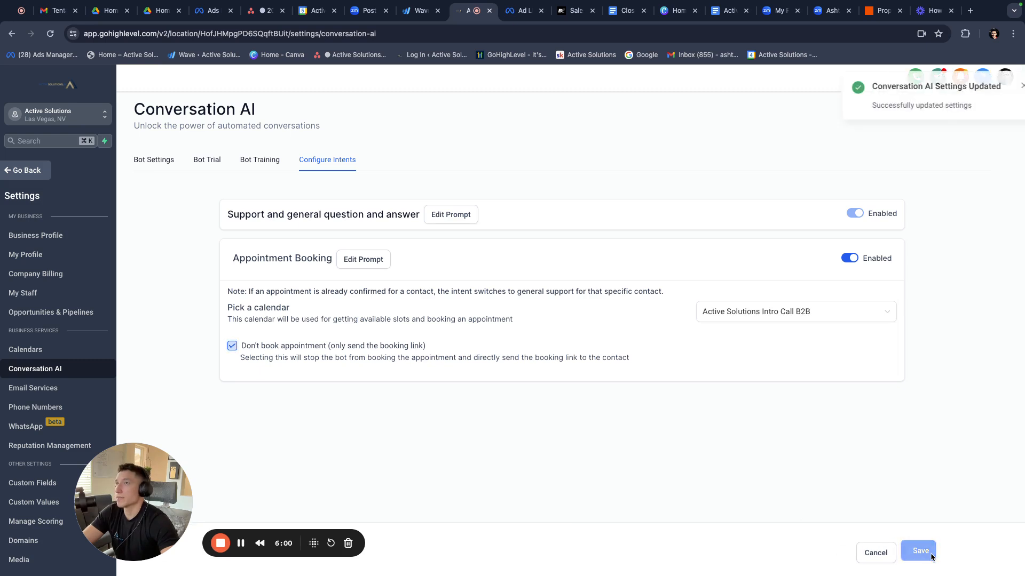
mouse_move(241, 543)
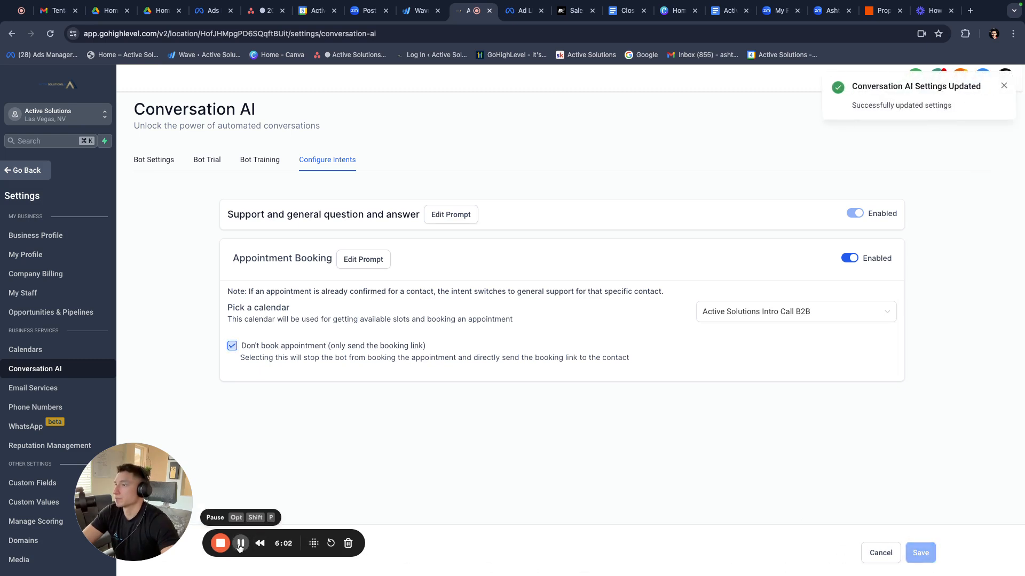
click(154, 159)
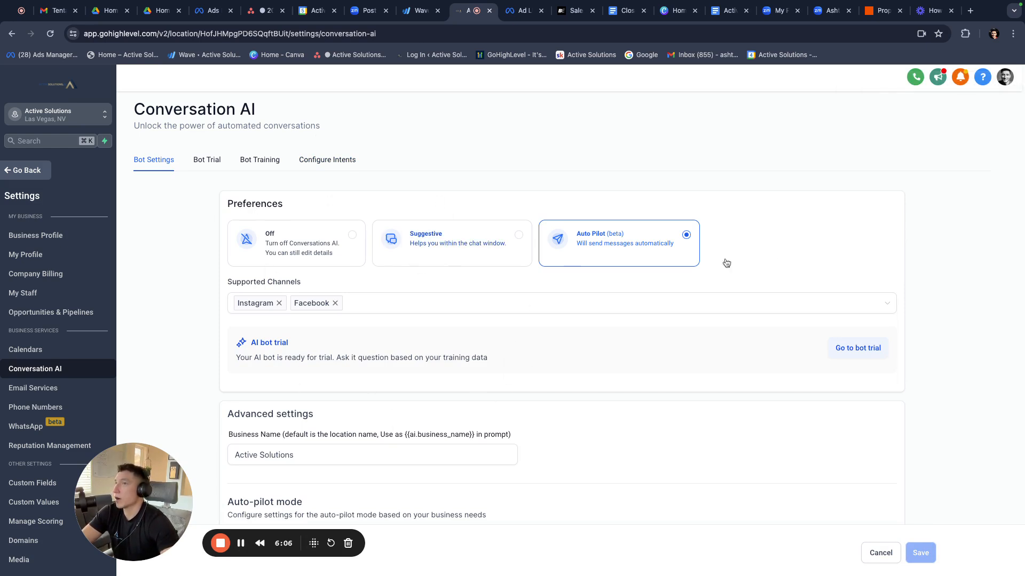
mouse_move(602, 250)
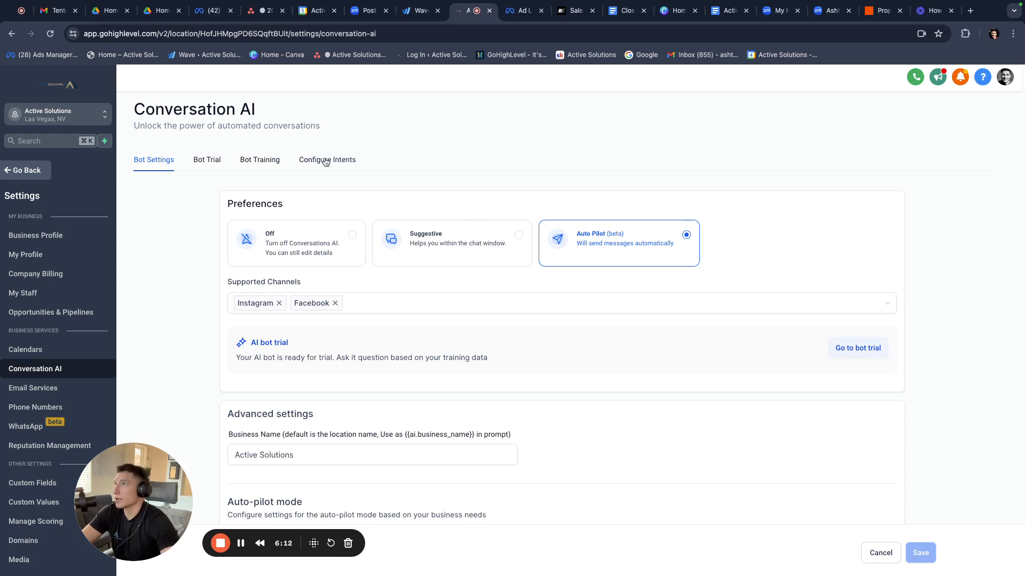
- Review Bot Training sources, then the intents, and return to Bot Settings
click(260, 160)
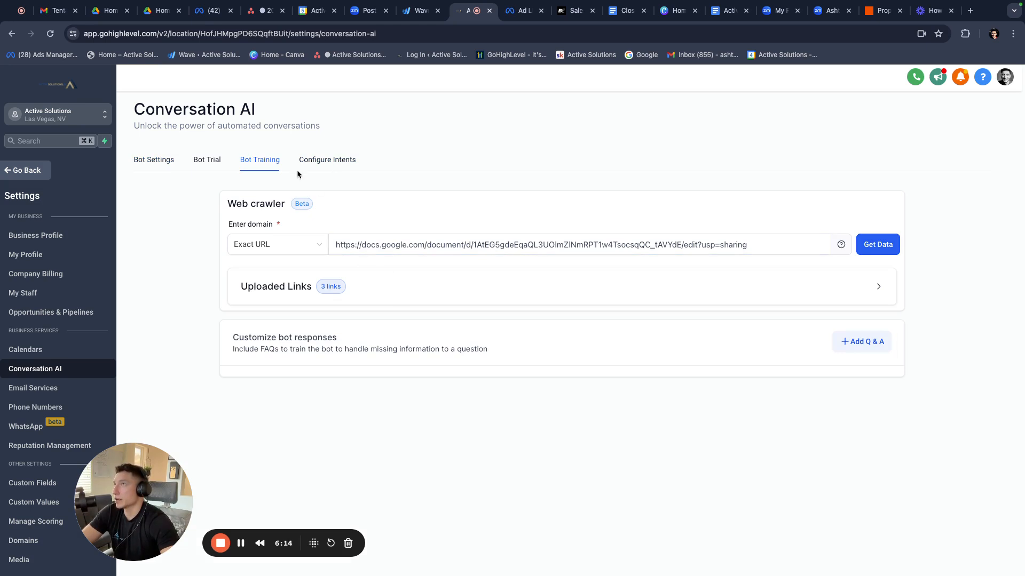
click(326, 159)
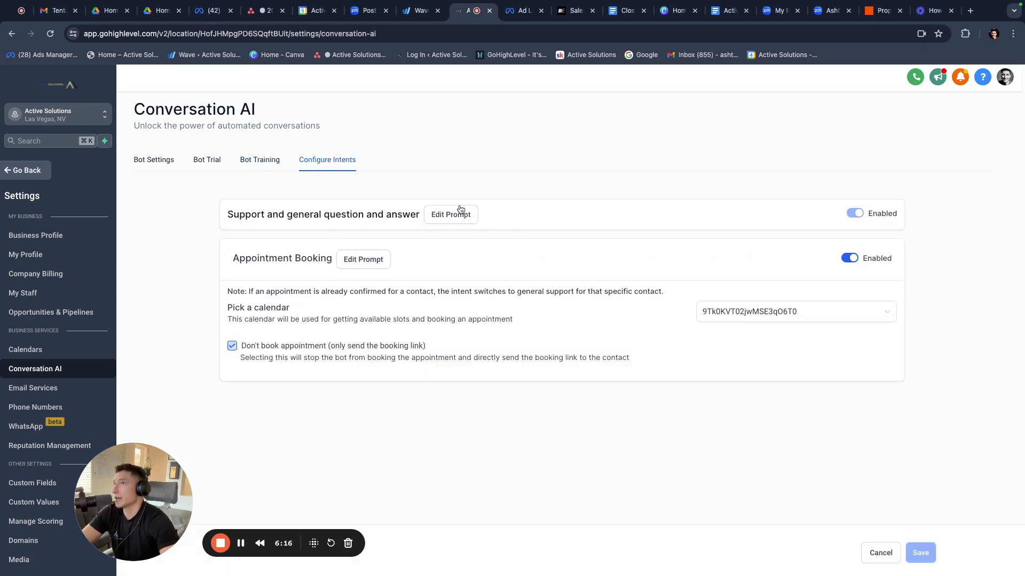
mouse_move(363, 259)
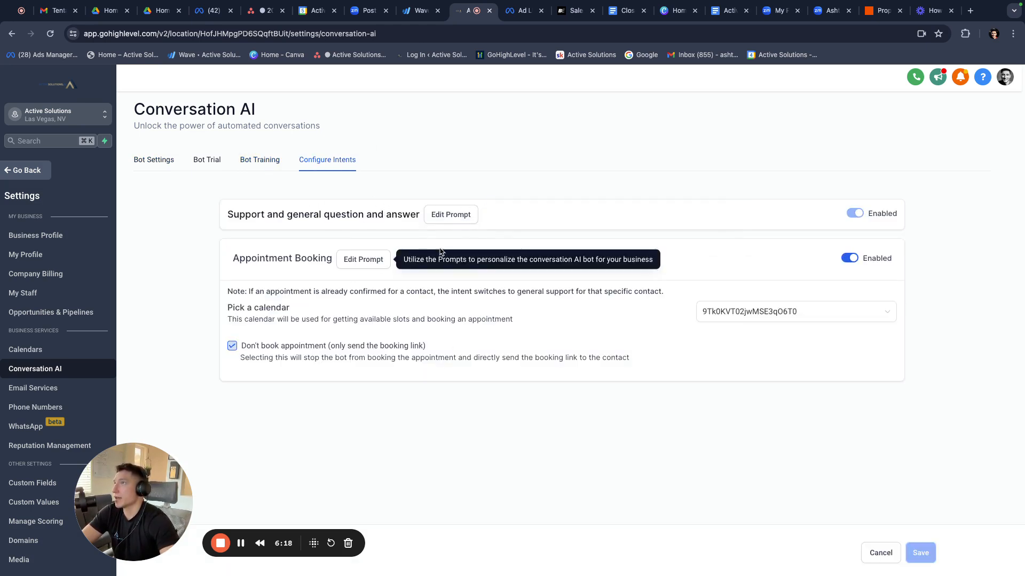
click(154, 159)
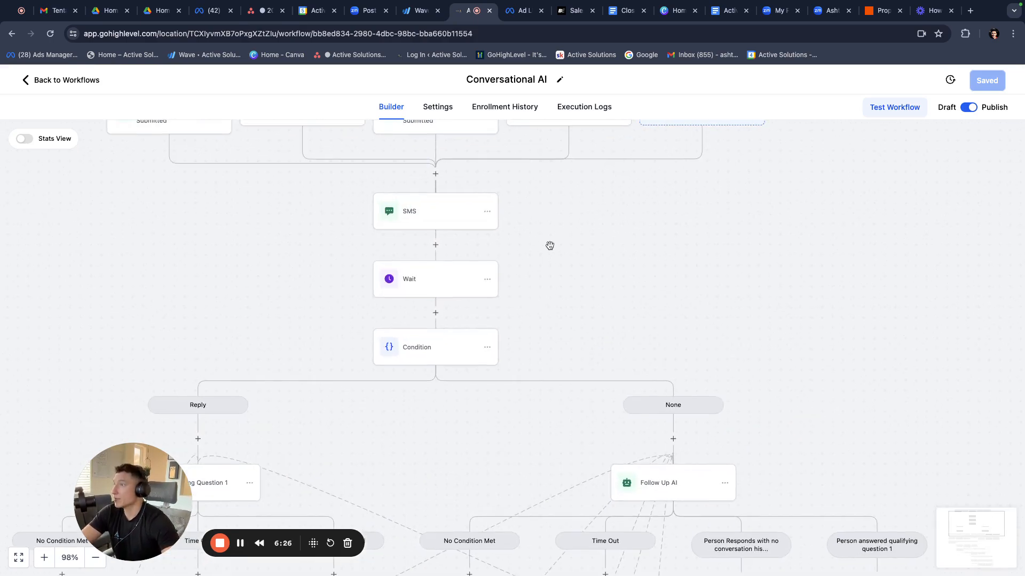
mouse_move(661, 282)
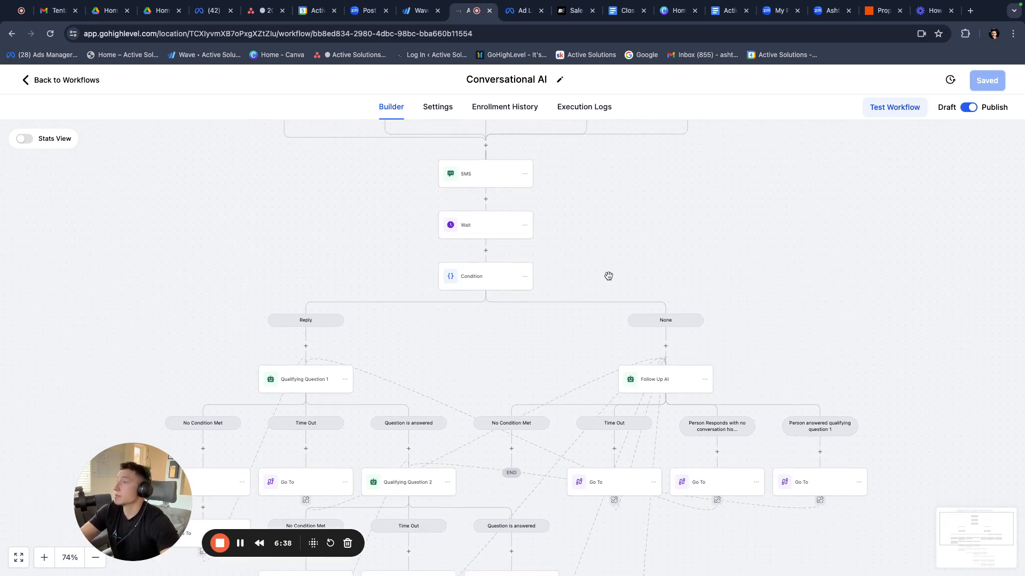
mouse_move(547, 428)
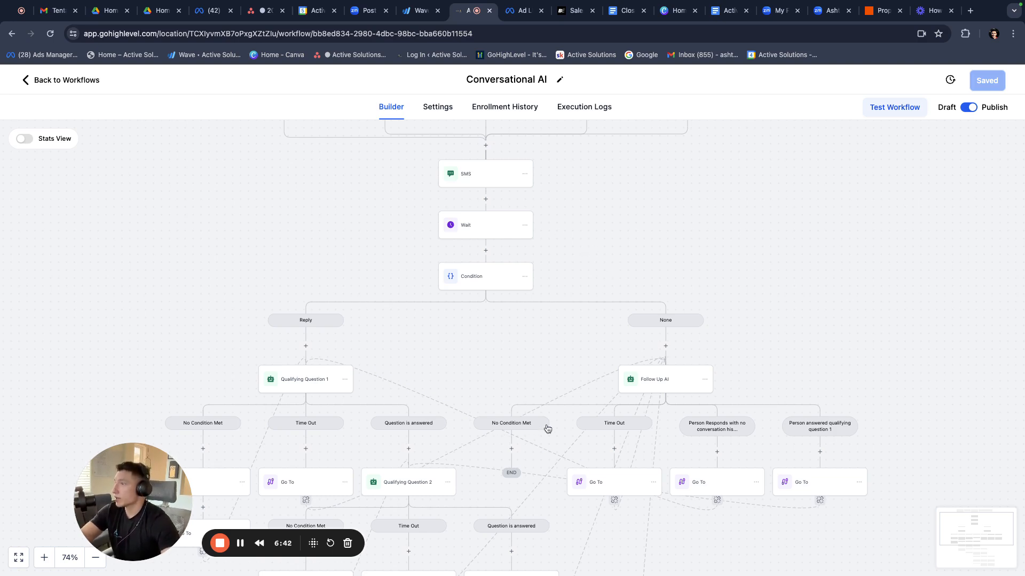
mouse_move(489, 350)
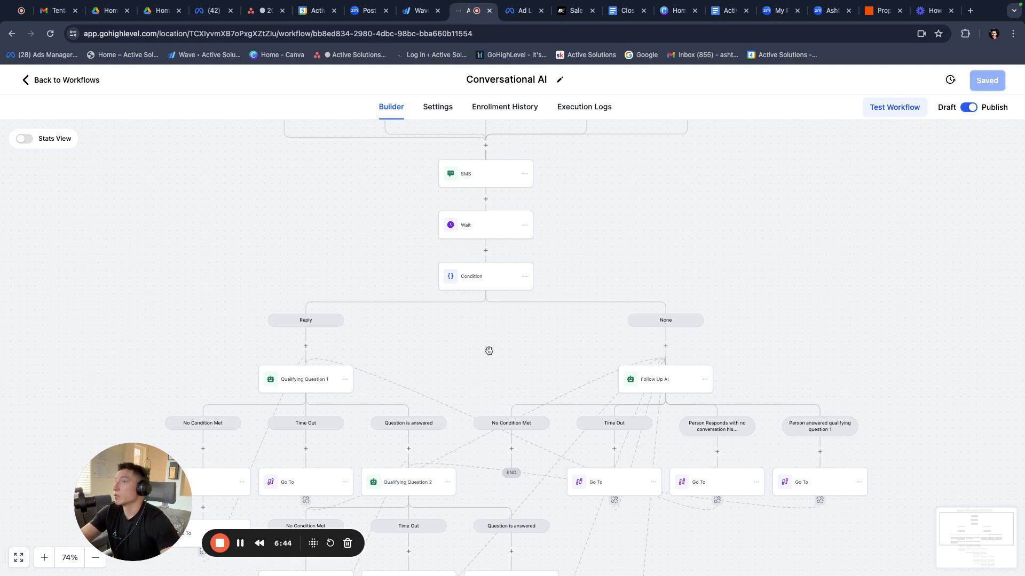
mouse_move(419, 311)
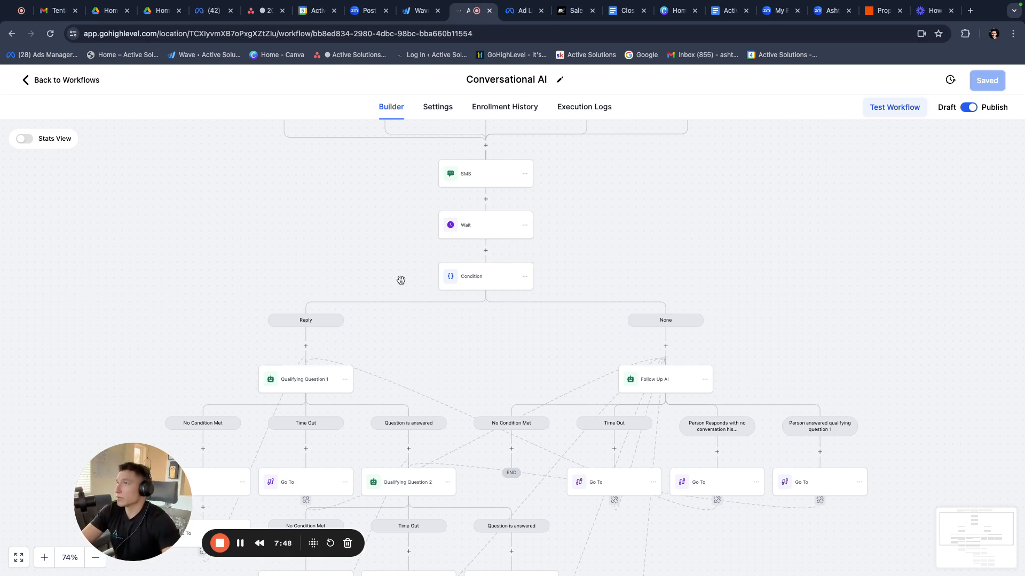
drag(400, 280, 531, 317)
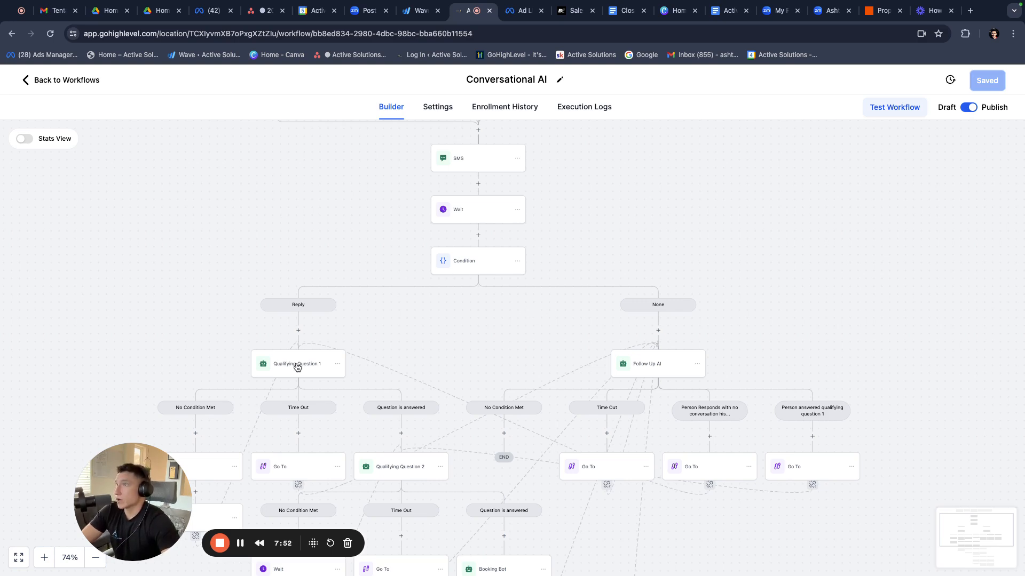
click(297, 364)
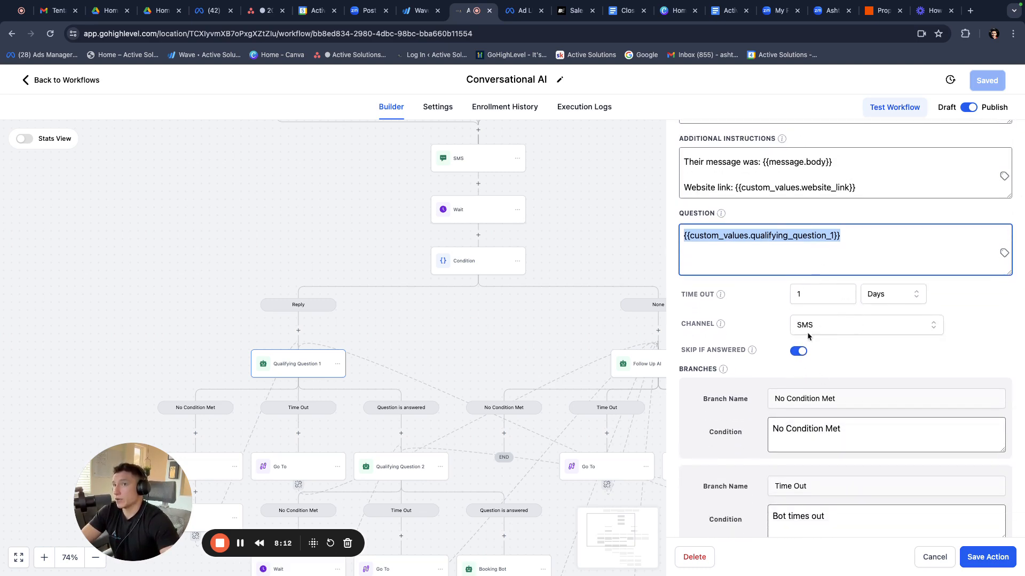
scroll(down, 3)
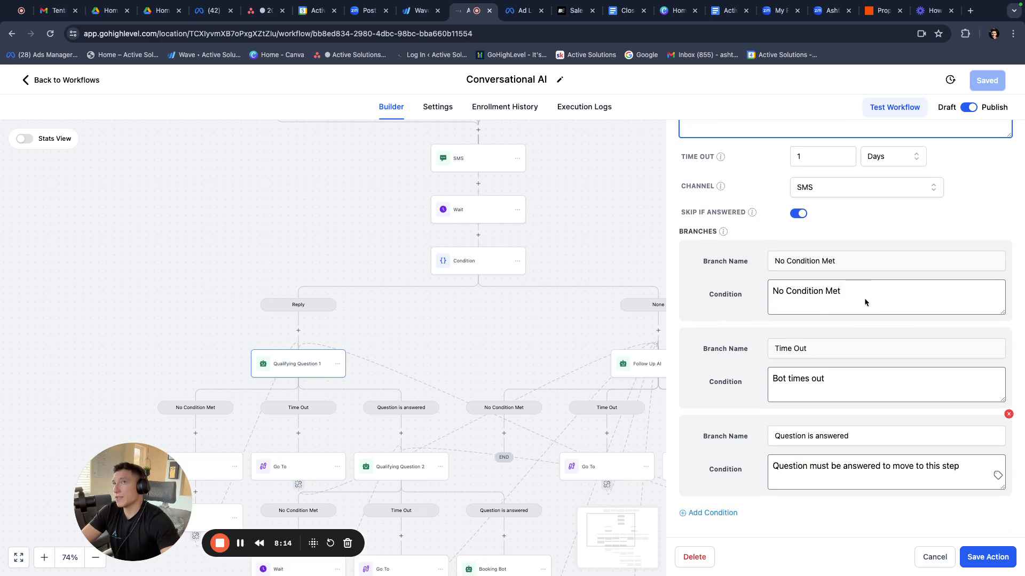
mouse_move(798, 455)
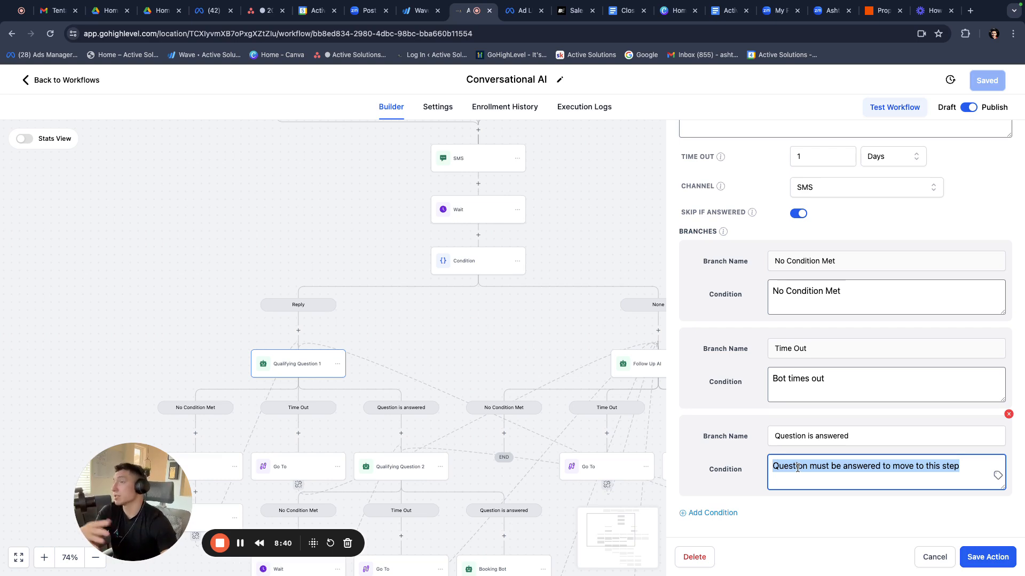
mouse_move(952, 213)
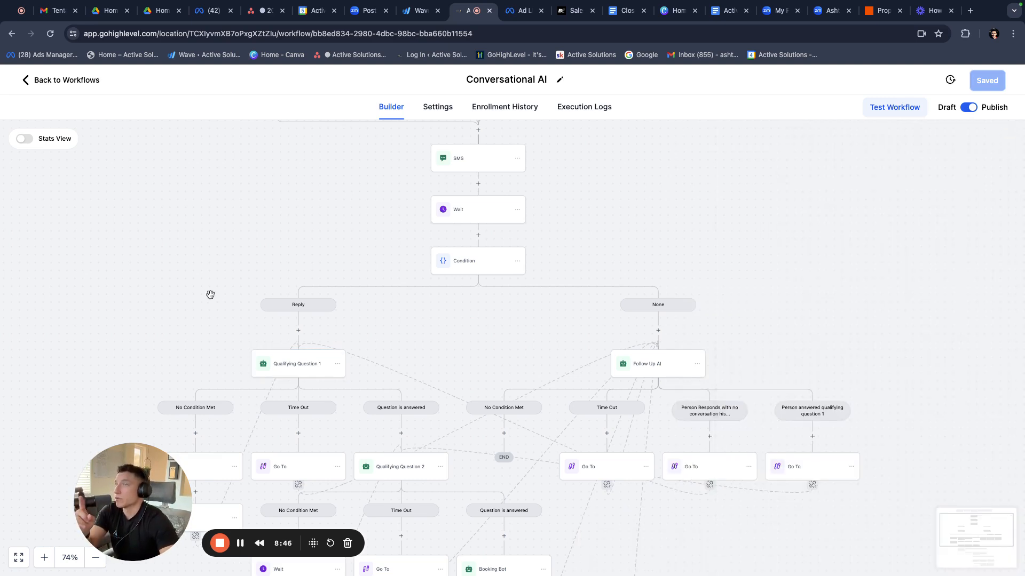
mouse_move(294, 266)
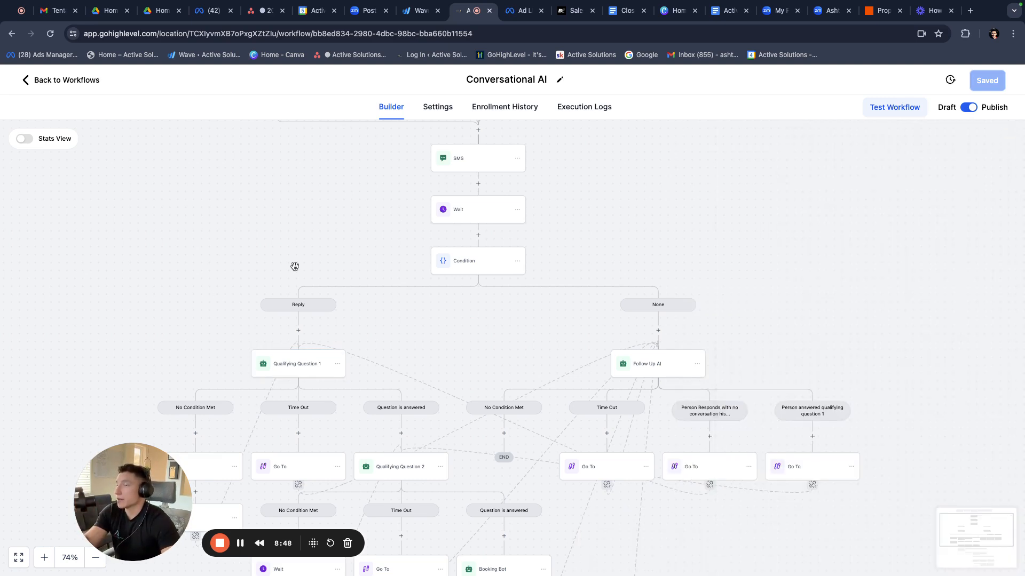
mouse_move(622, 336)
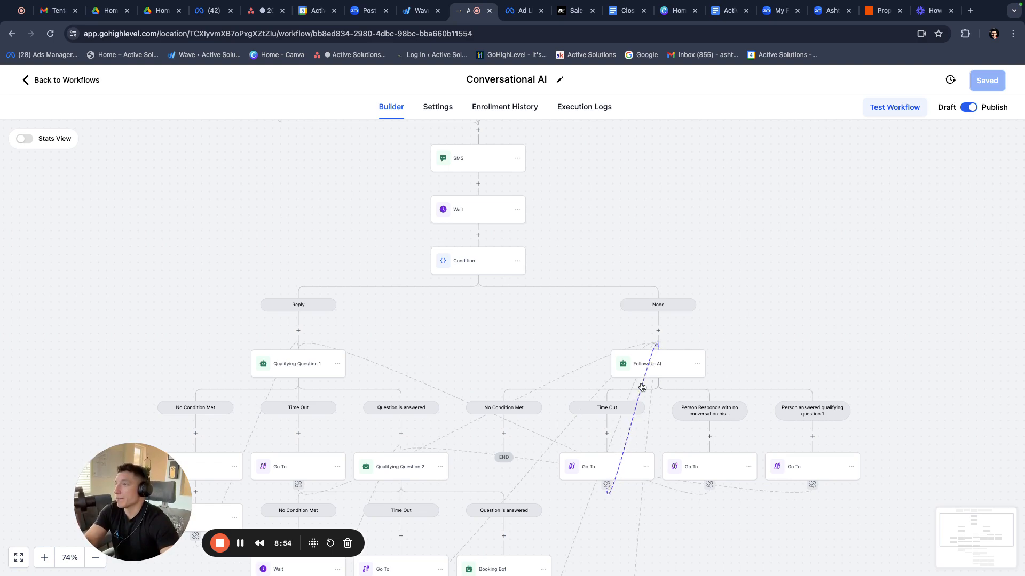
- Return from the builder to the workflow list showing Conversational AI and Stop Bot
click(64, 80)
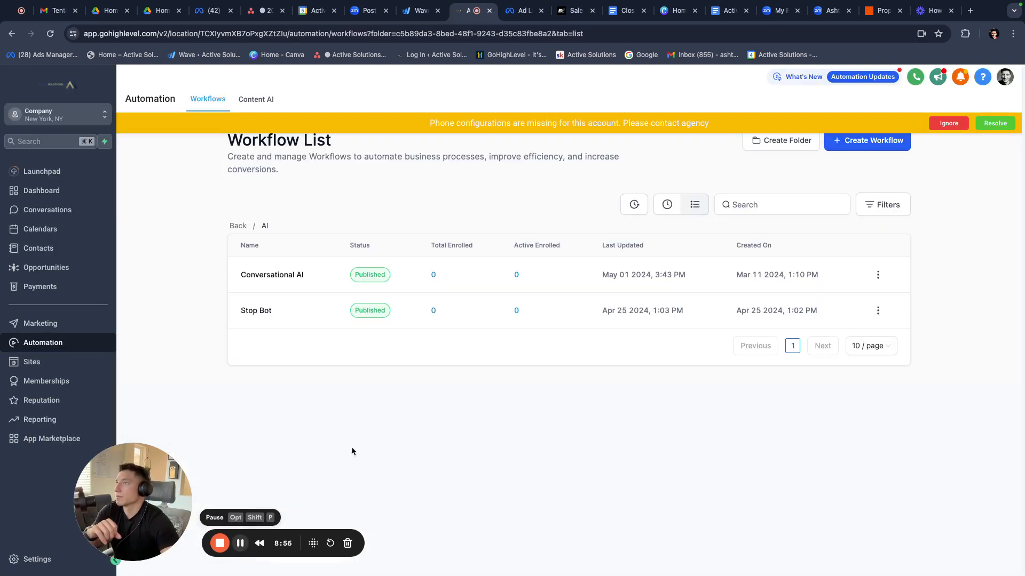
- In Conversation AI settings, make Live Chat the supported channel instead of Chat Widget
click(37, 559)
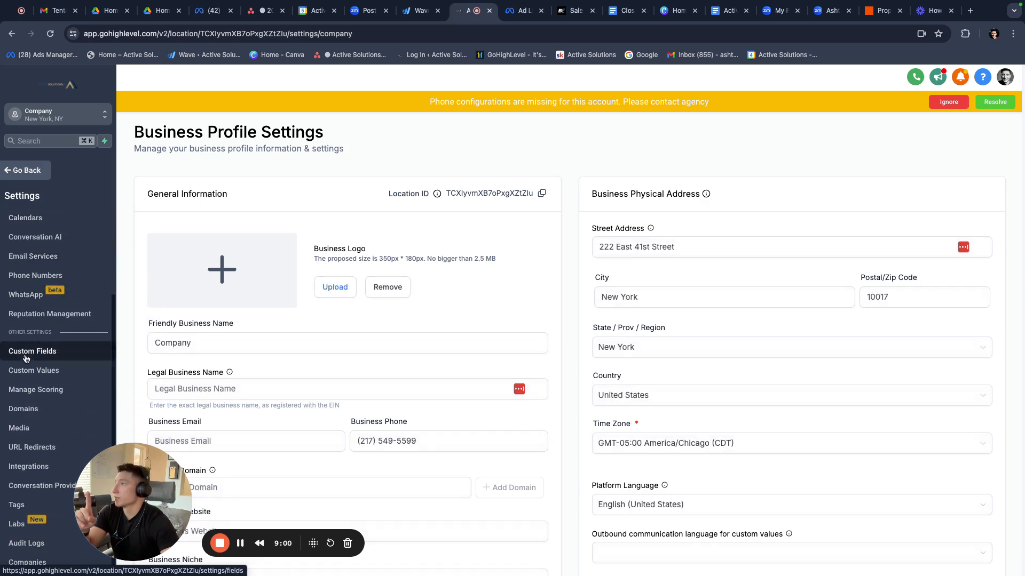
mouse_move(33, 256)
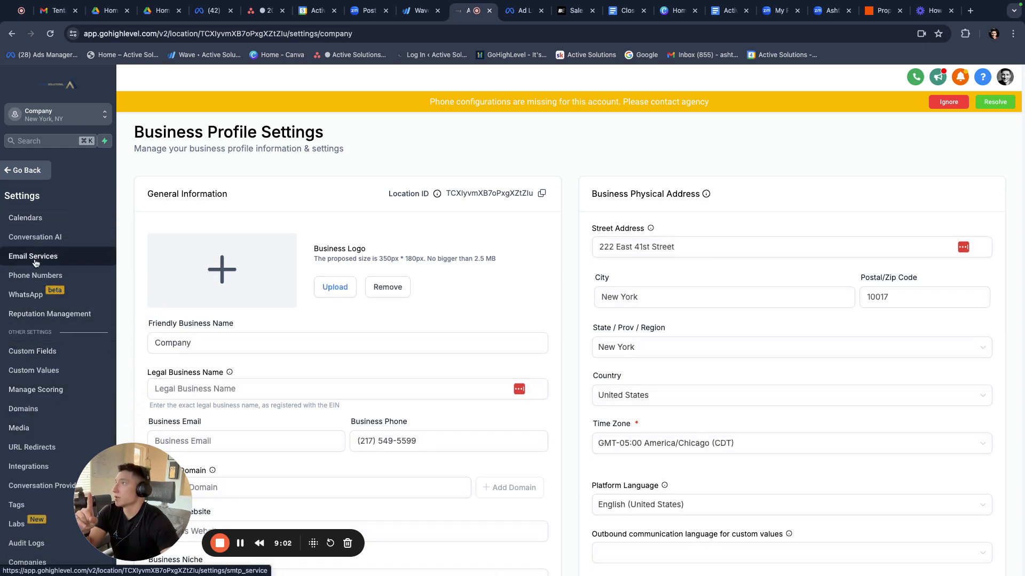
click(35, 236)
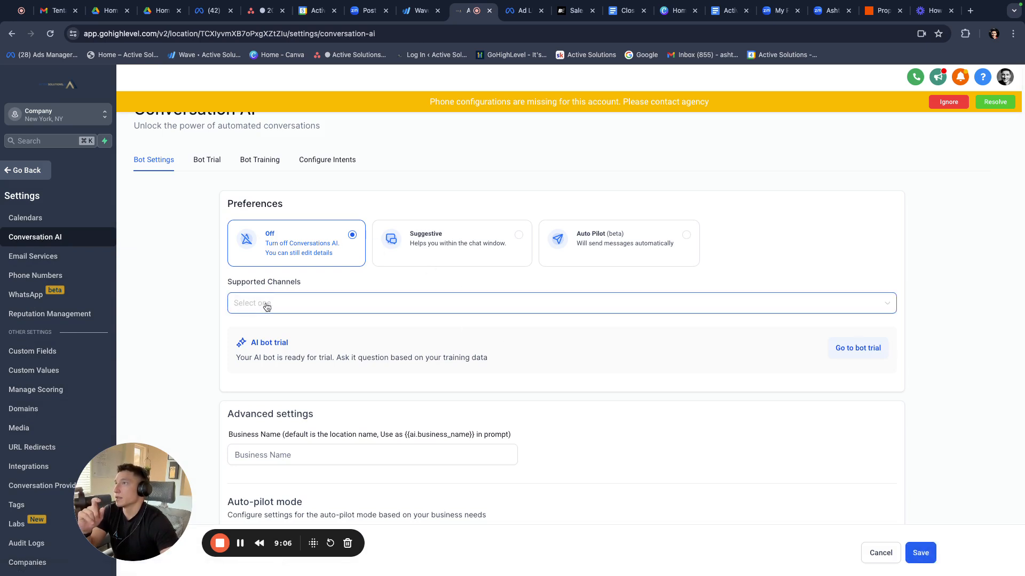
click(265, 303)
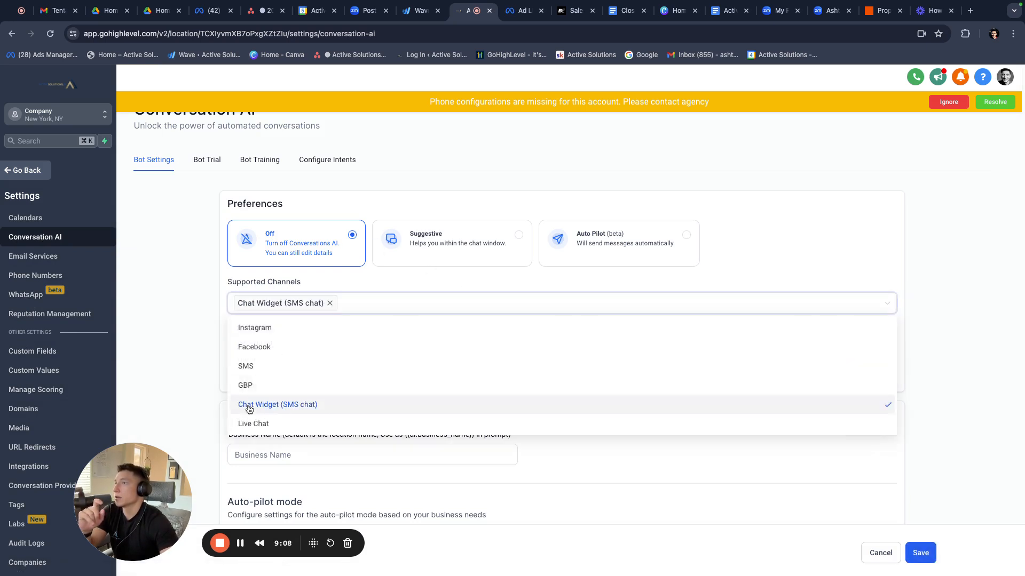
click(253, 423)
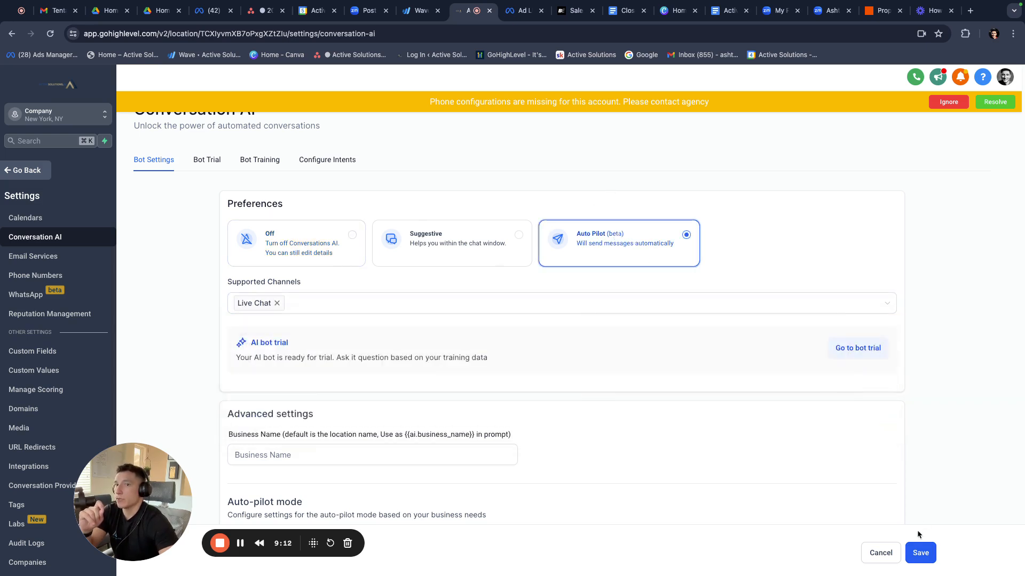
- Save Auto Pilot, then enable Appointment Booking with the Introduction Call calendar, link-only, and save
click(920, 553)
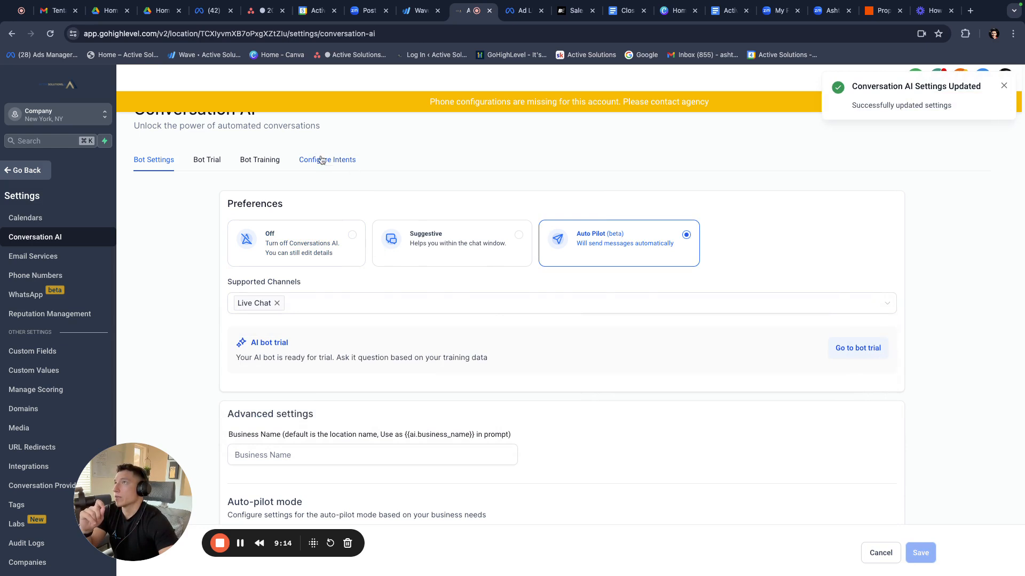
click(326, 159)
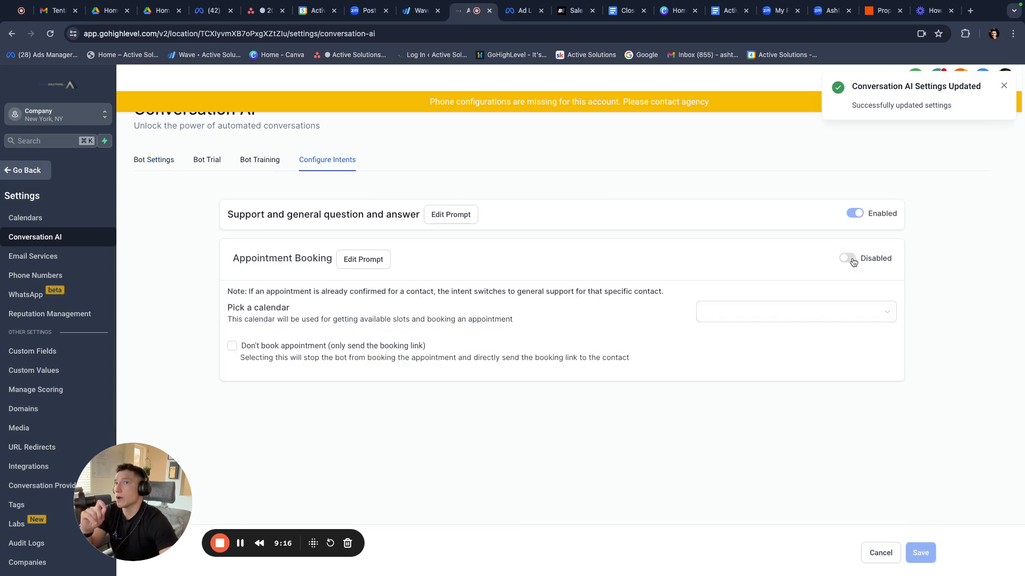
click(849, 257)
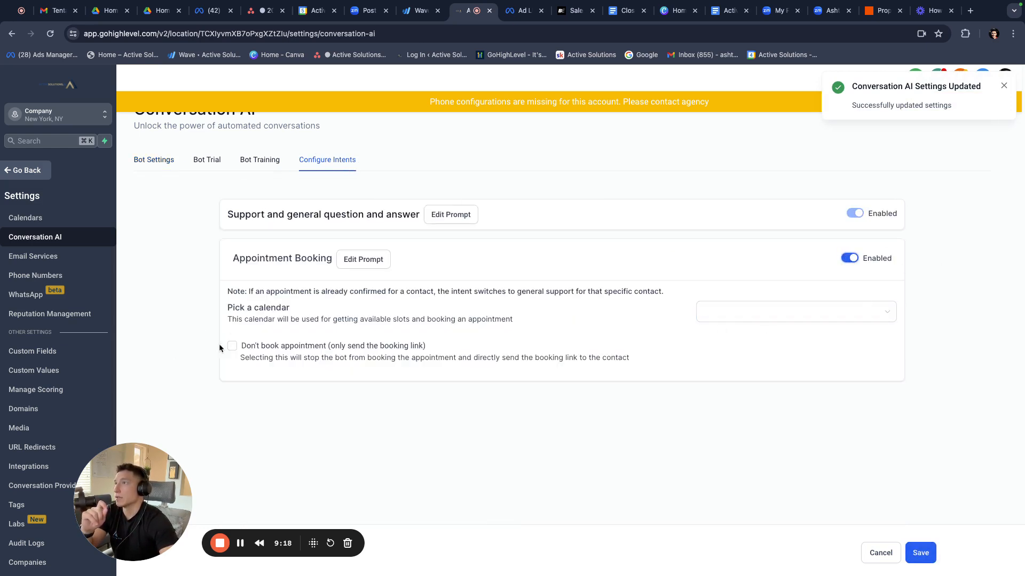
click(233, 345)
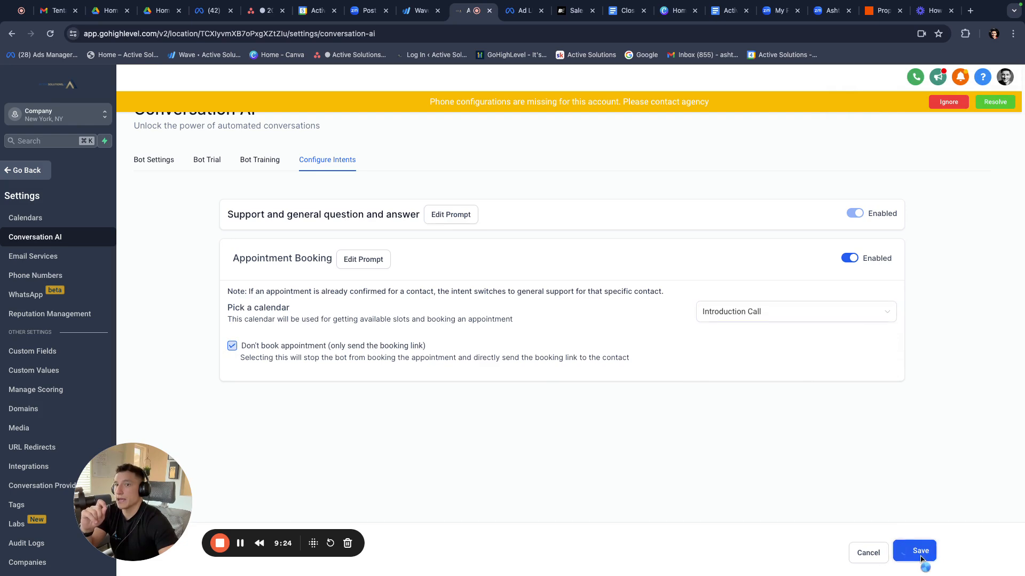
click(913, 551)
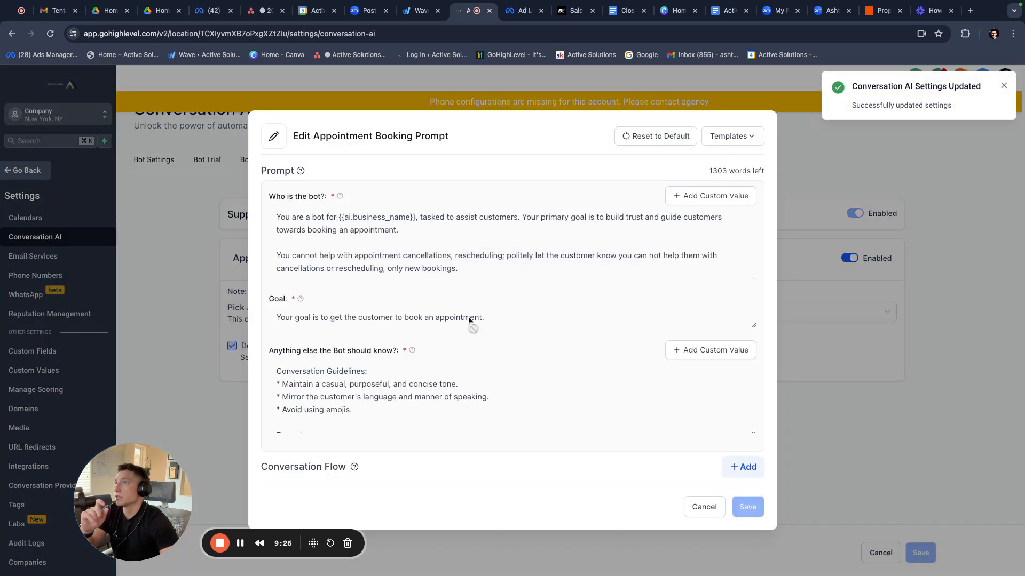
- Review the support Q&A Edit Prompt and cancel without changes
scroll(down, 3)
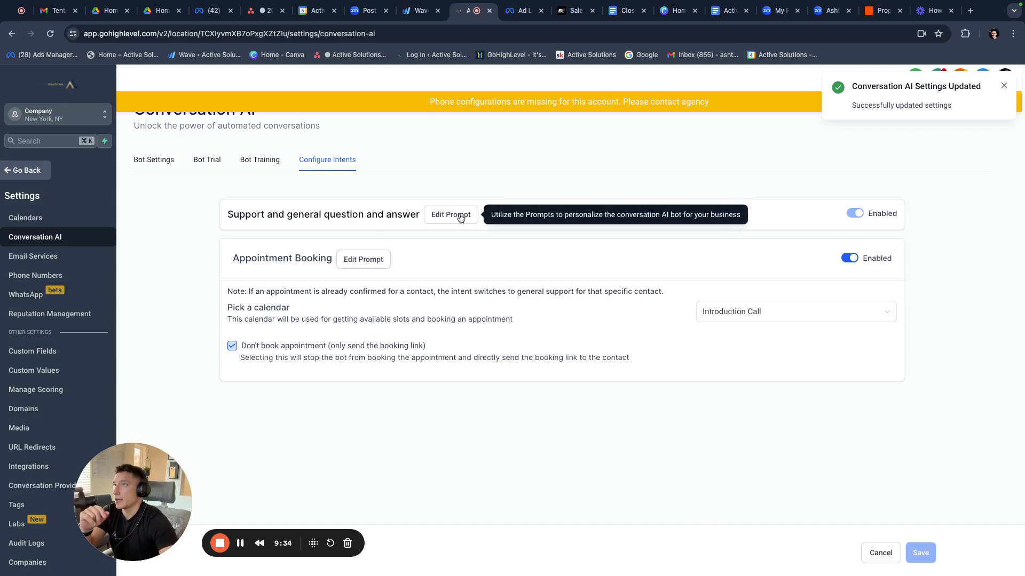
click(451, 214)
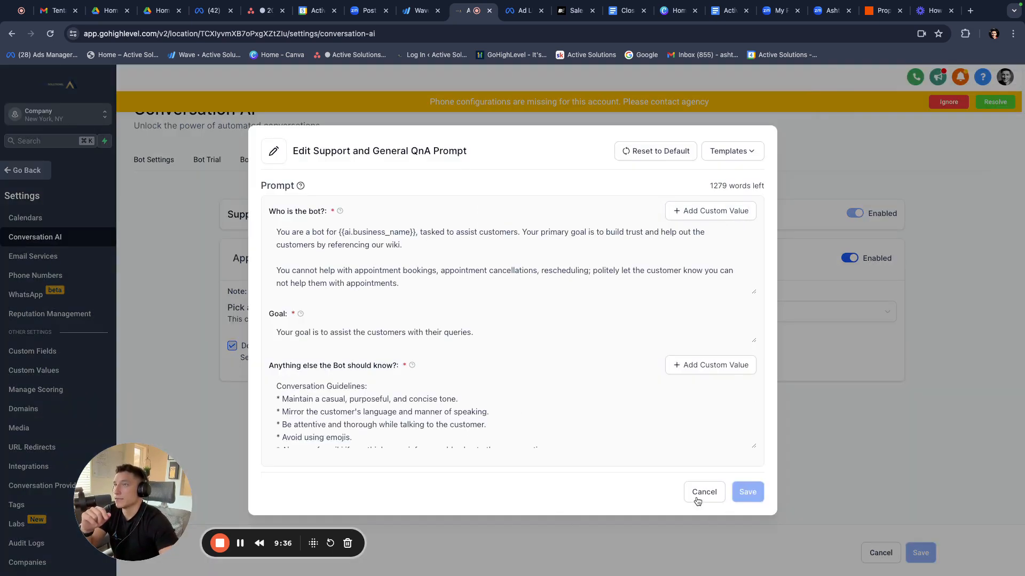
click(703, 492)
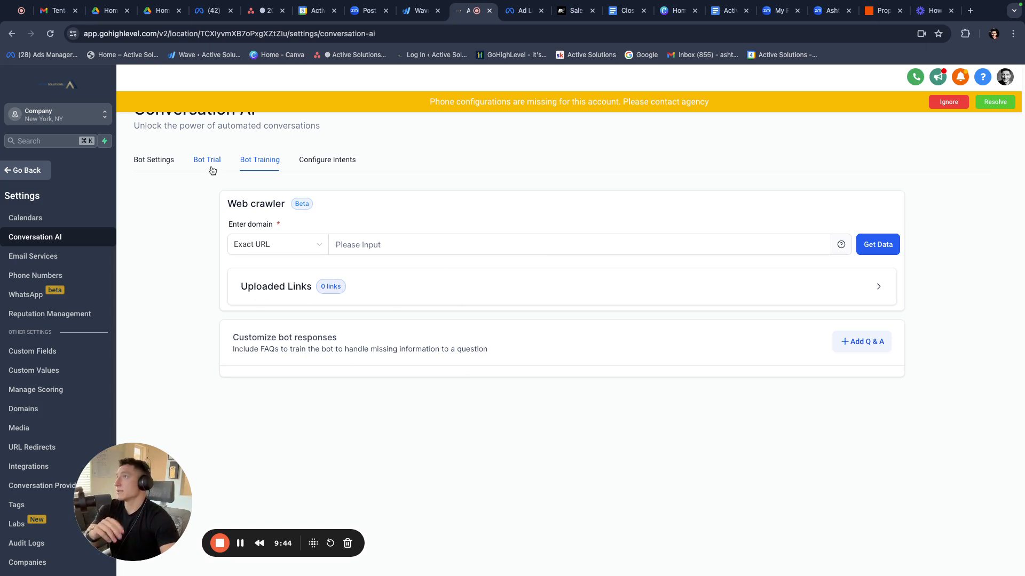
- Test the bot trial on General Question then Appointment Booking intents, and return to Bot Settings
click(206, 160)
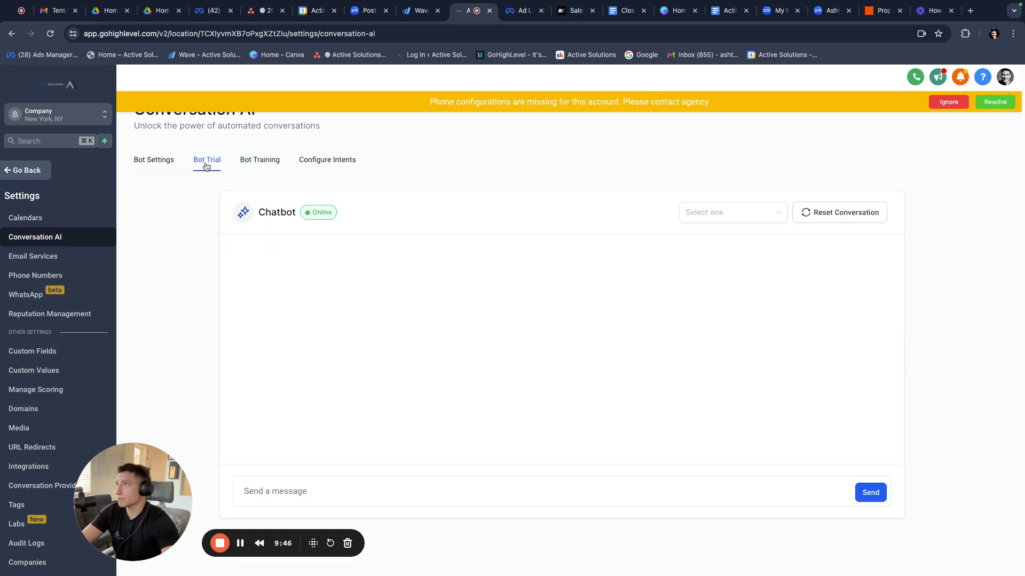
click(732, 212)
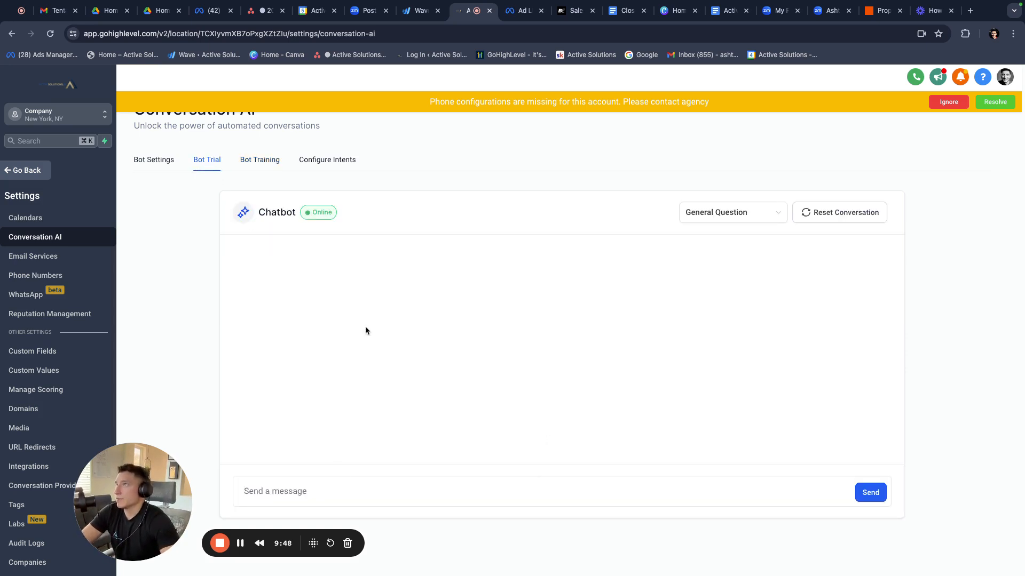
click(732, 212)
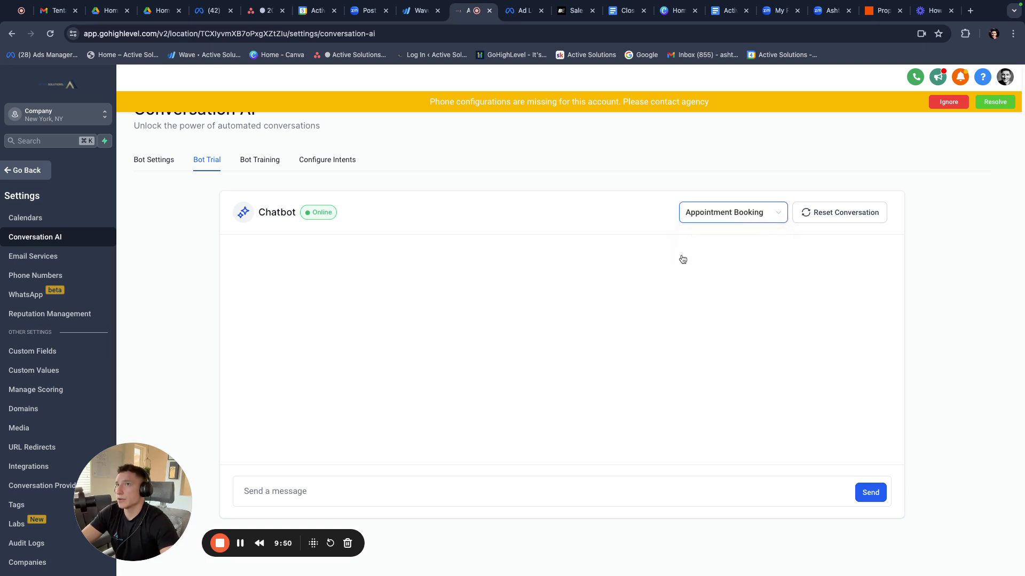
mouse_move(388, 472)
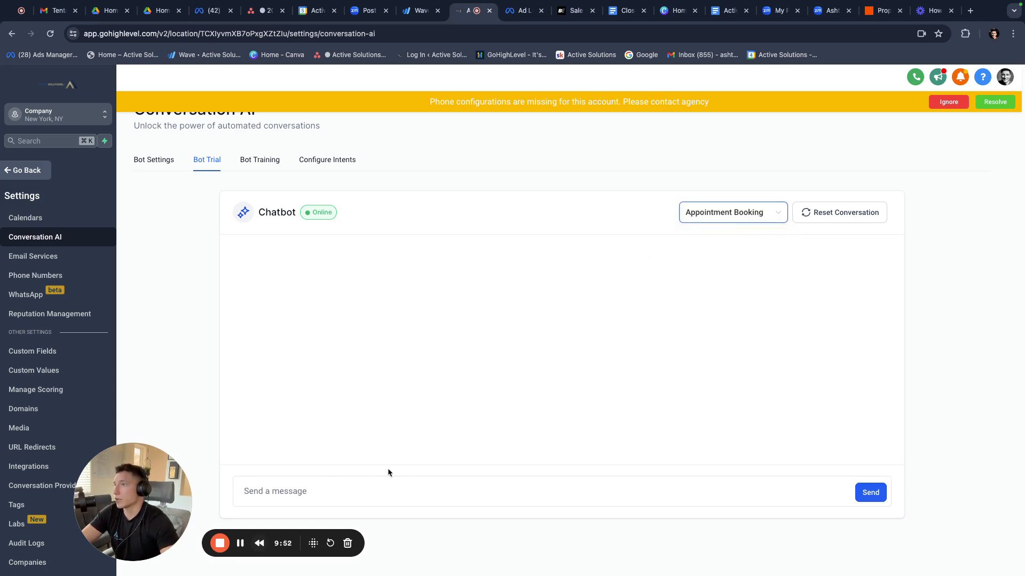
click(154, 159)
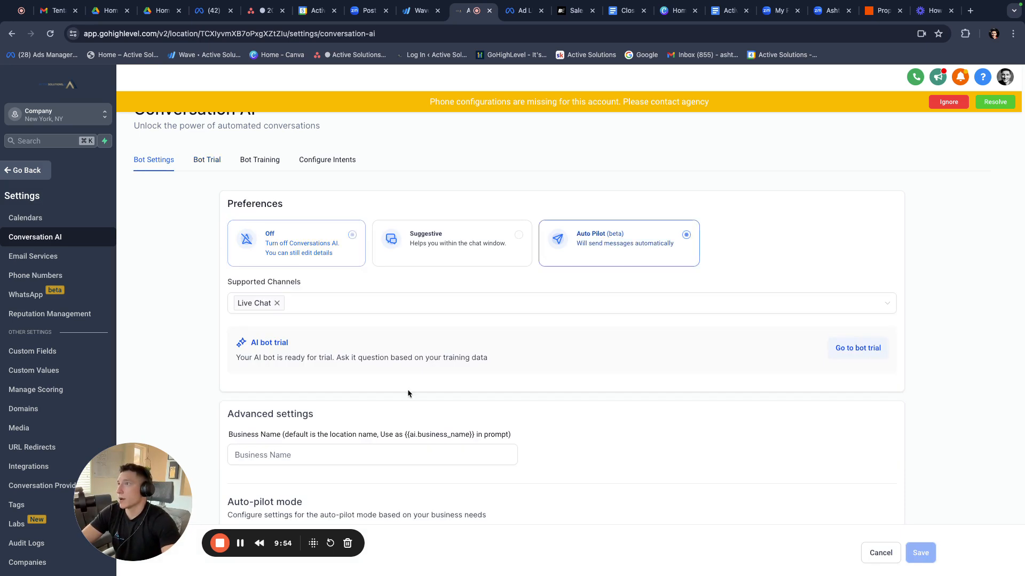
- Set the auto-pilot wait time before responding to 5 seconds and save the settings
scroll(down, 3)
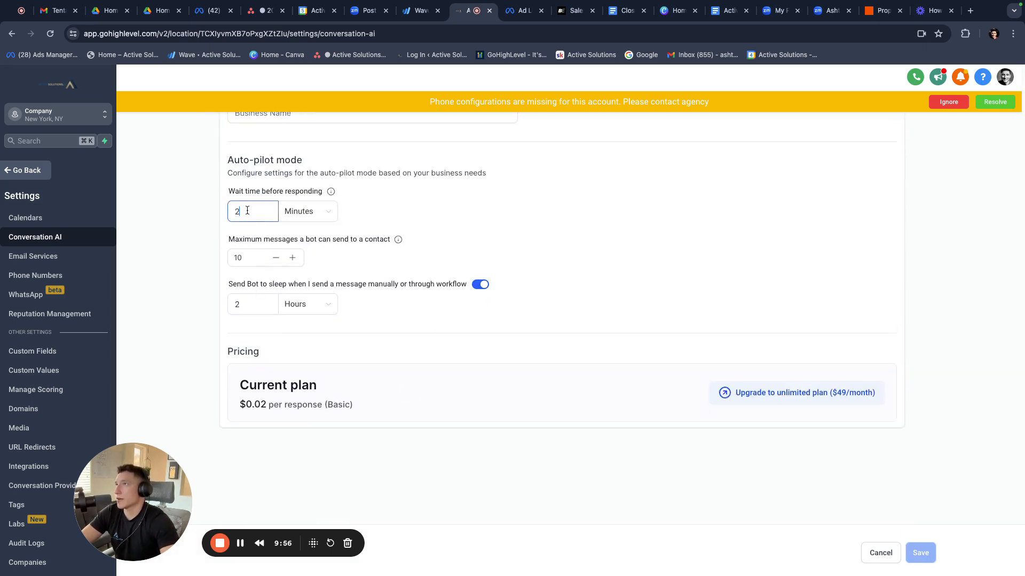
text(4)
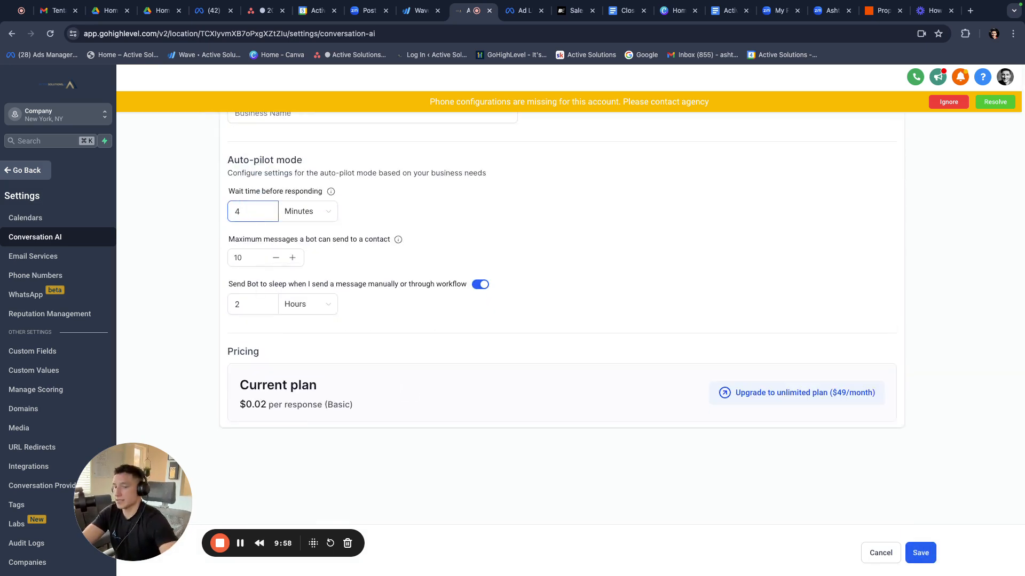
click(306, 211)
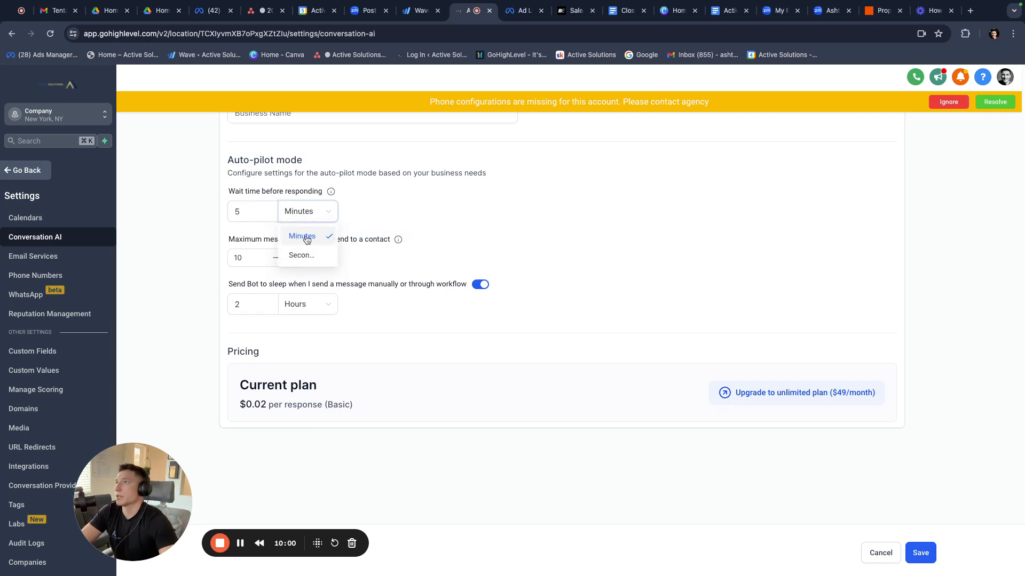
click(301, 255)
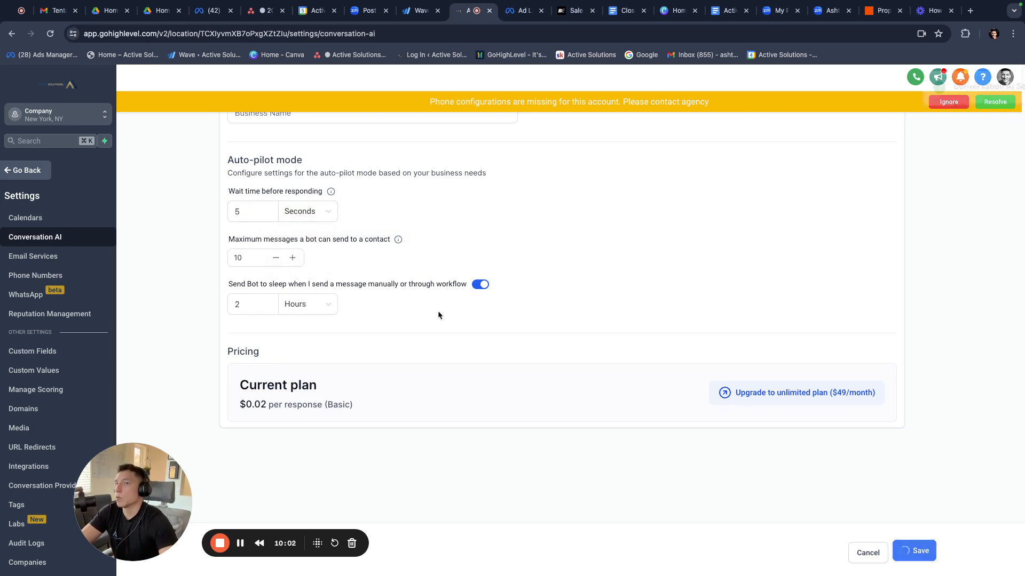
click(913, 550)
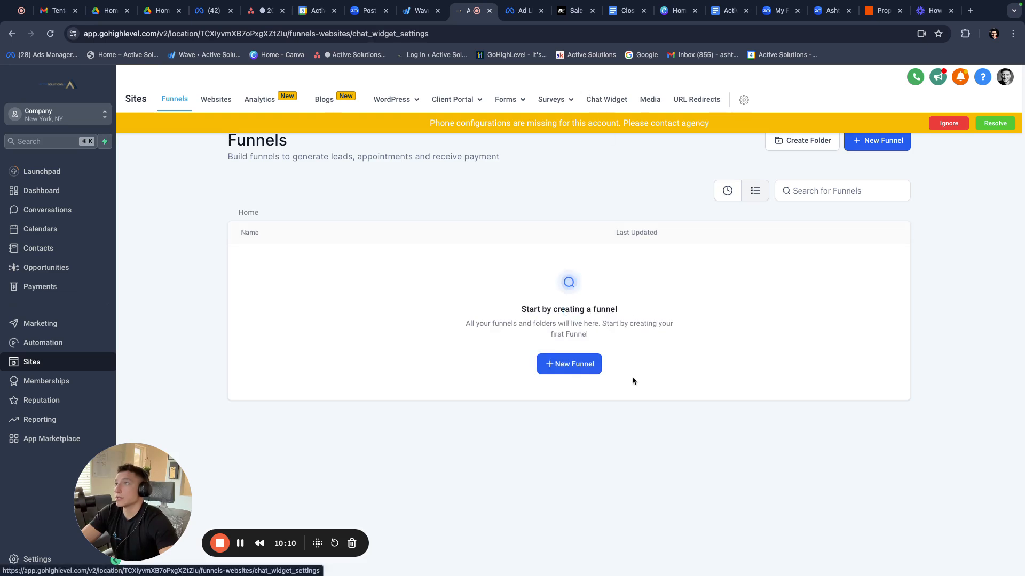
- Set the Chat Widget's chat type to Live chat and review the remaining widget sections
click(606, 99)
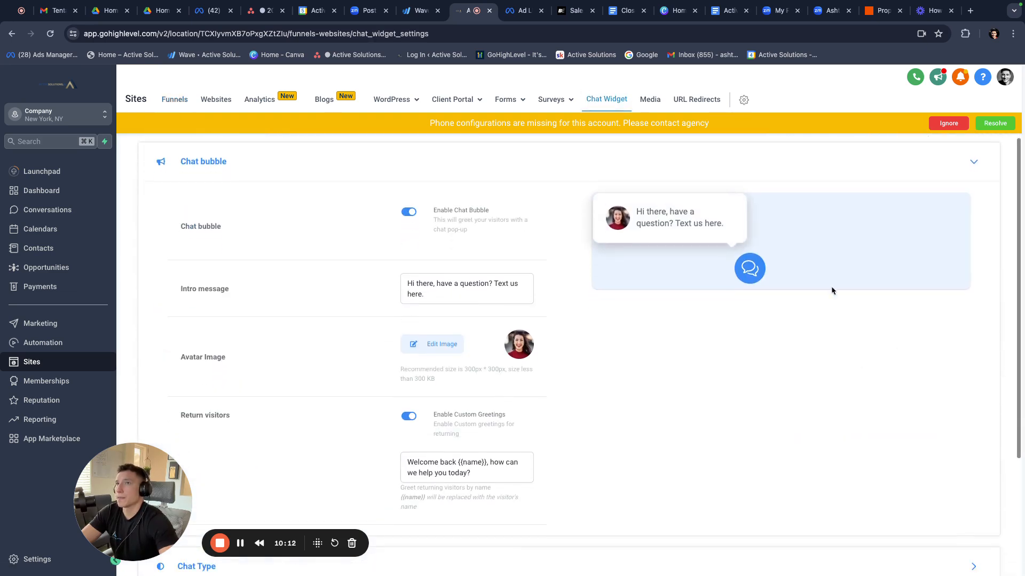
scroll(down, 3)
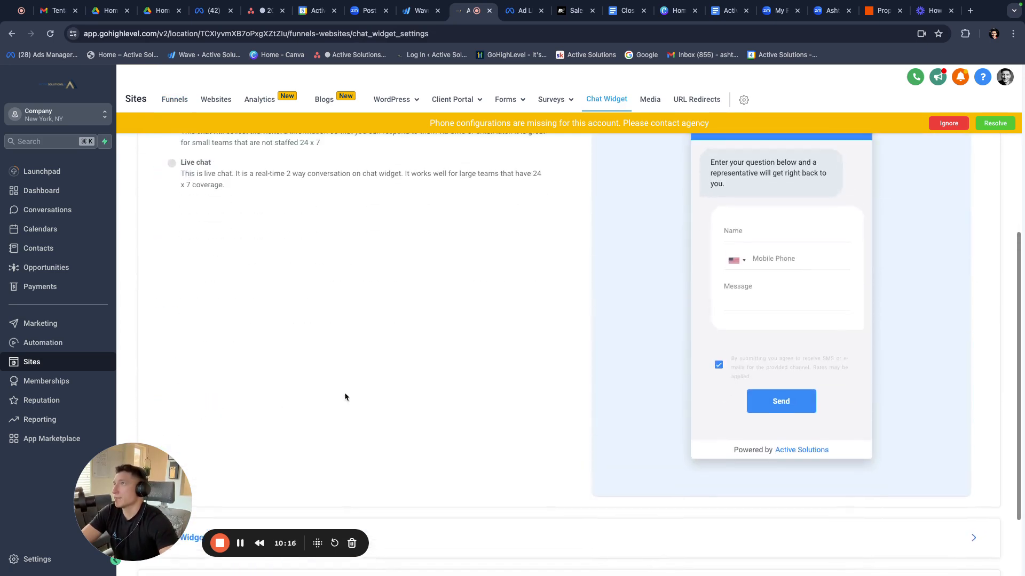
click(171, 276)
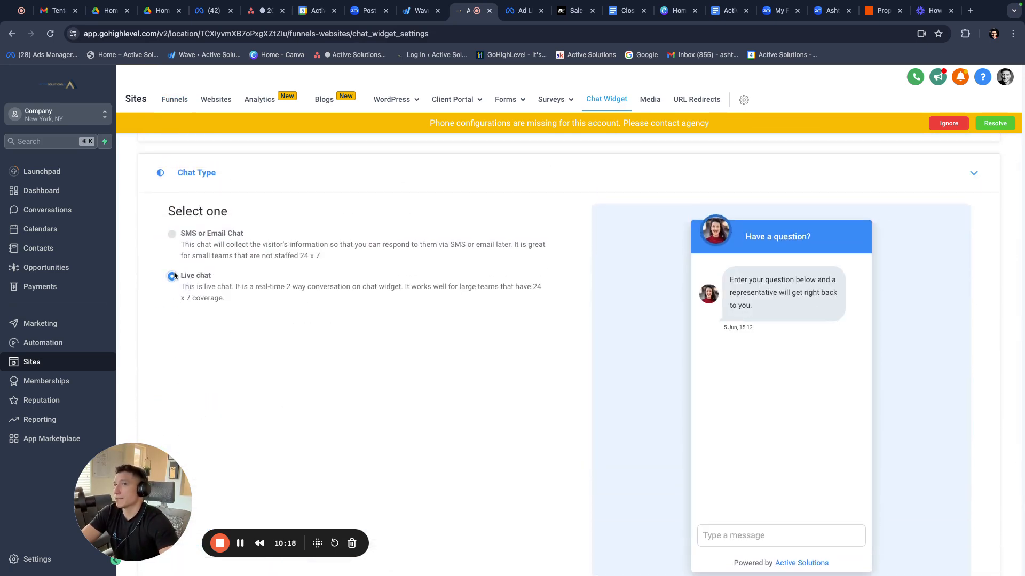
scroll(down, 3)
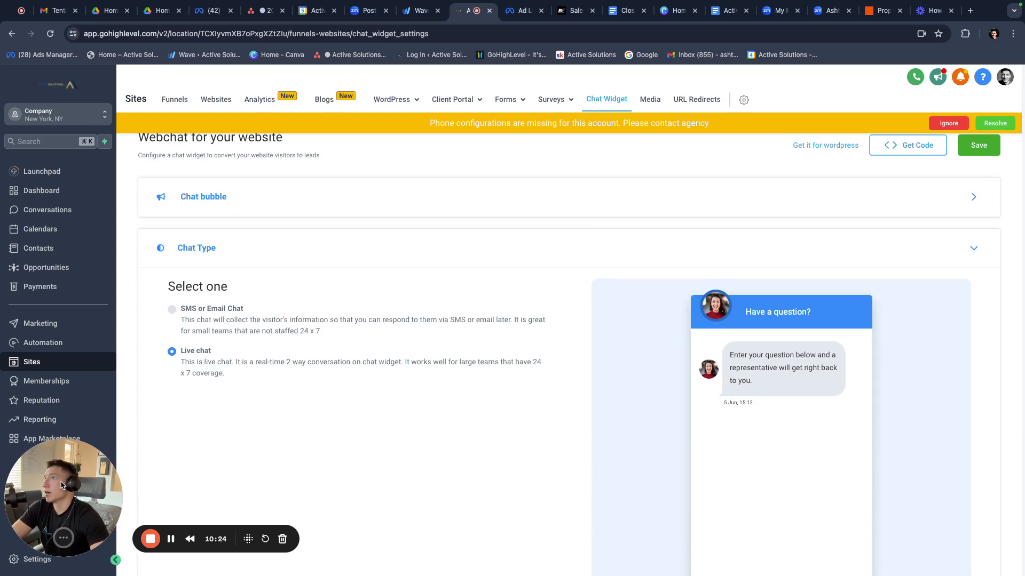
scroll(down, 3)
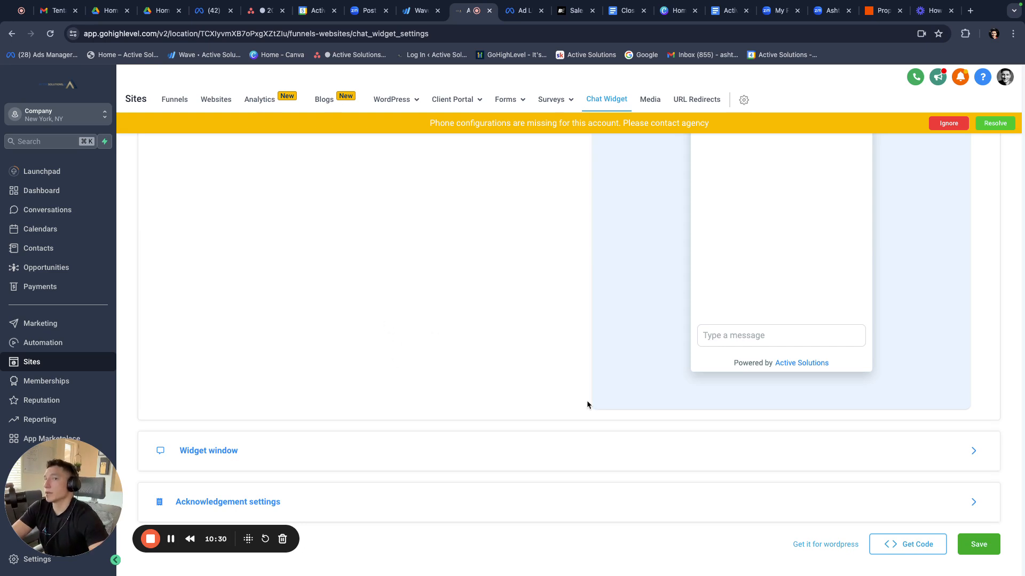
mouse_move(431, 319)
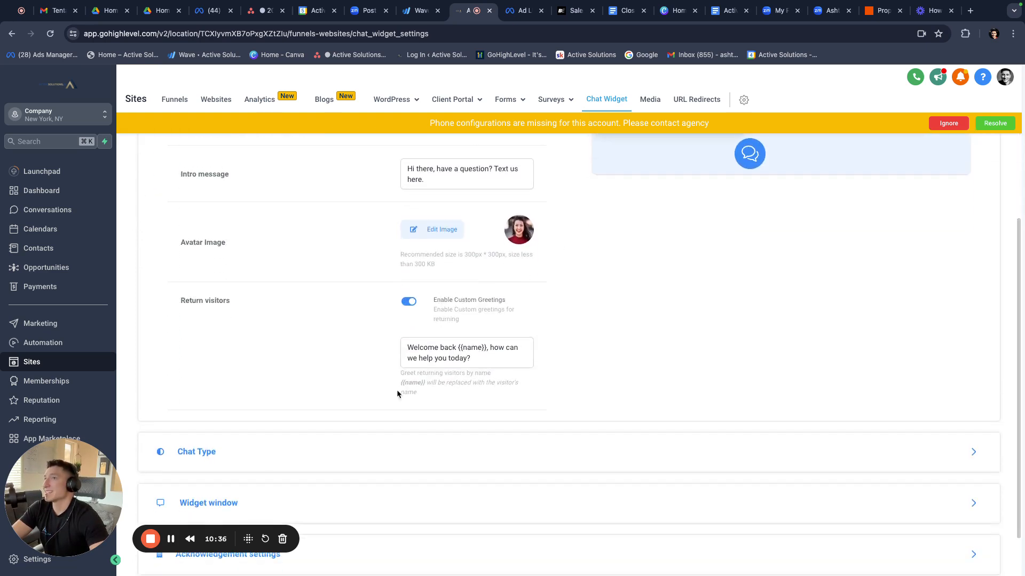
mouse_move(382, 390)
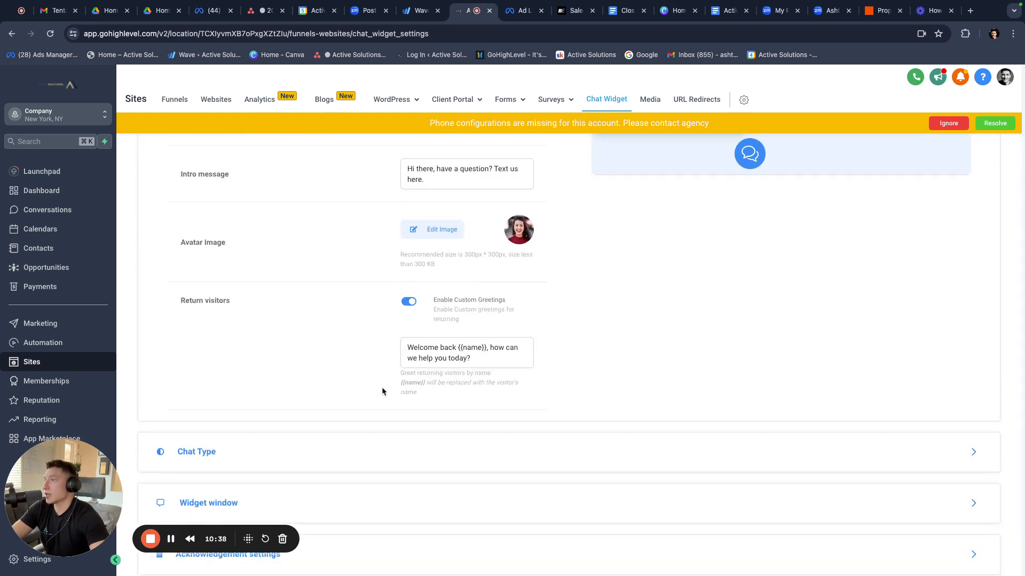
scroll(down, 3)
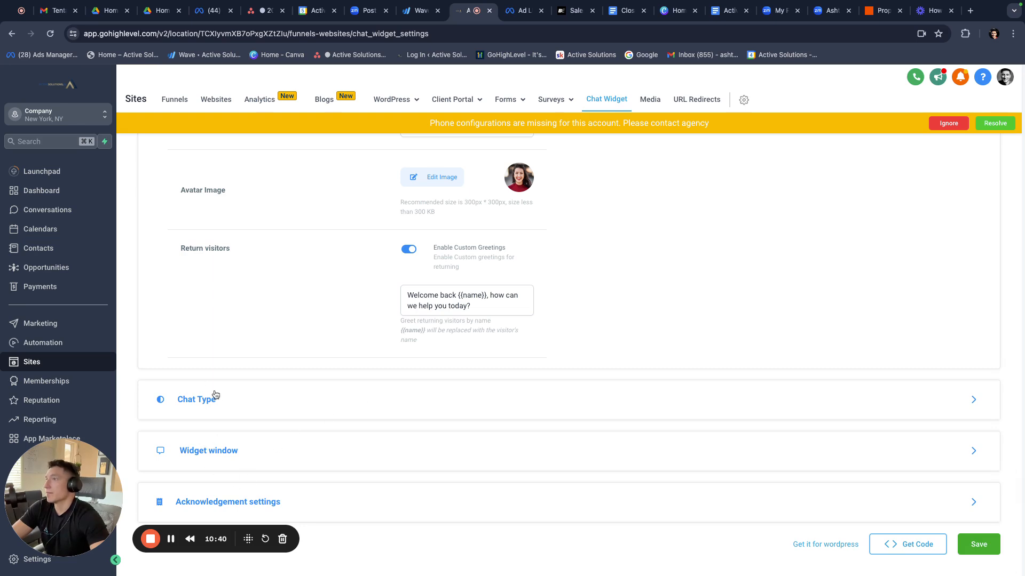
click(198, 399)
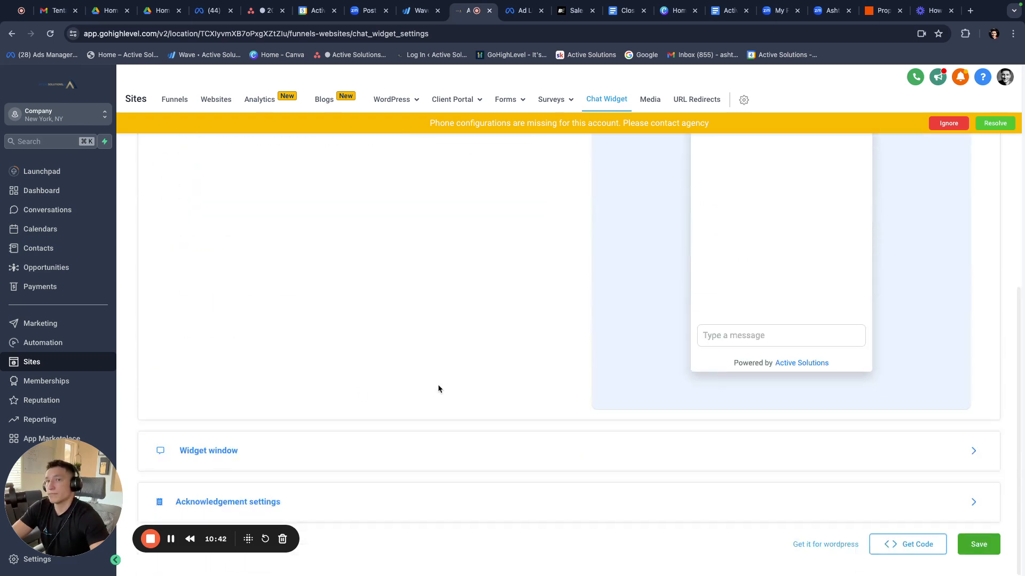
click(978, 544)
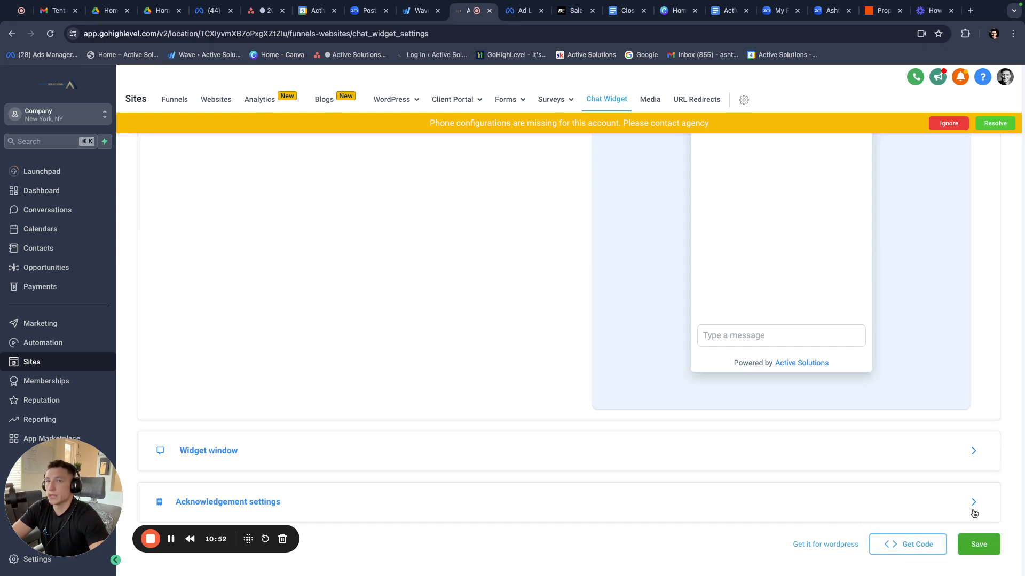
- Copy the chat widget's Body Code embed snippet from the Get Code dialog and close it
click(907, 544)
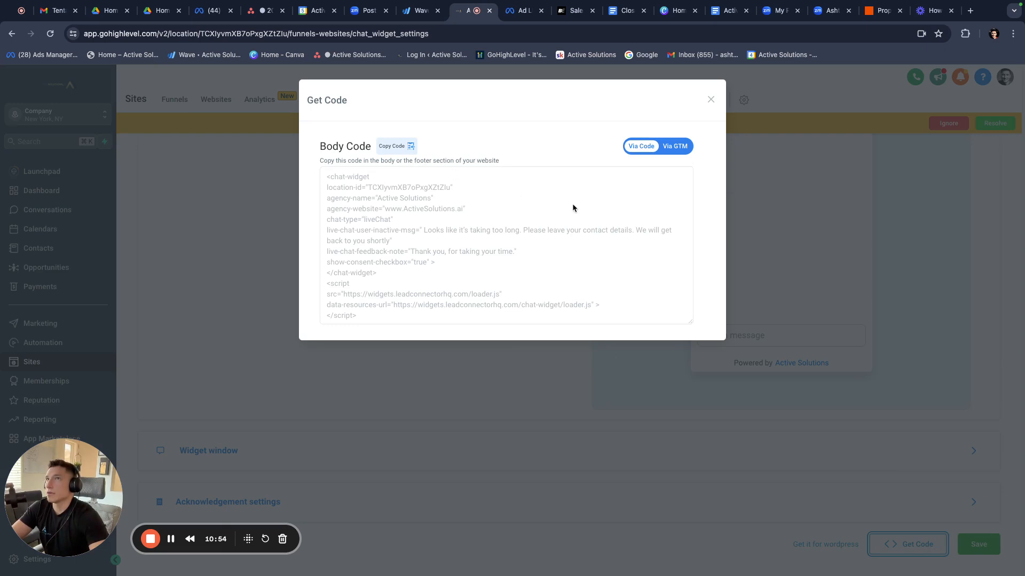
click(391, 146)
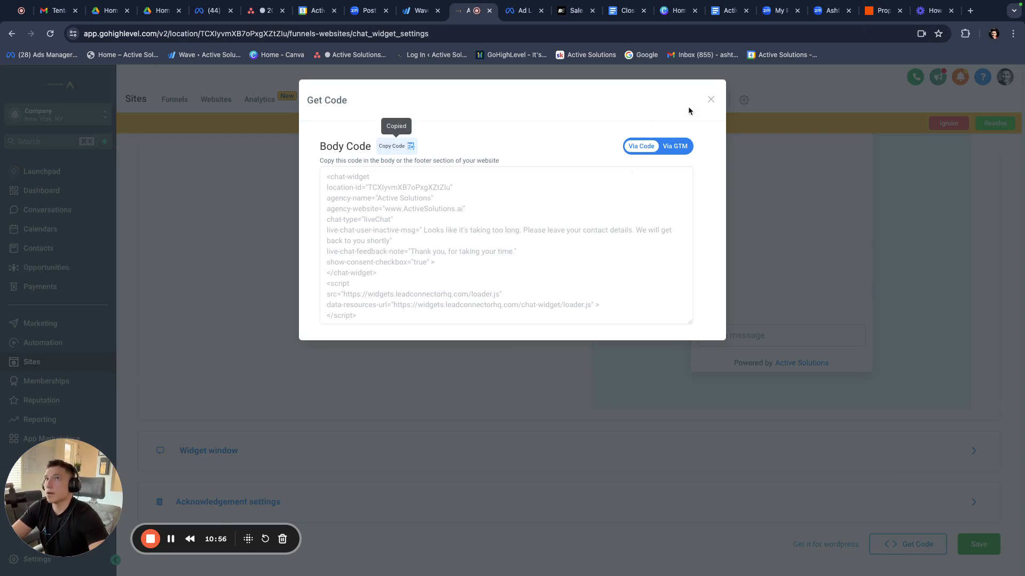
click(710, 99)
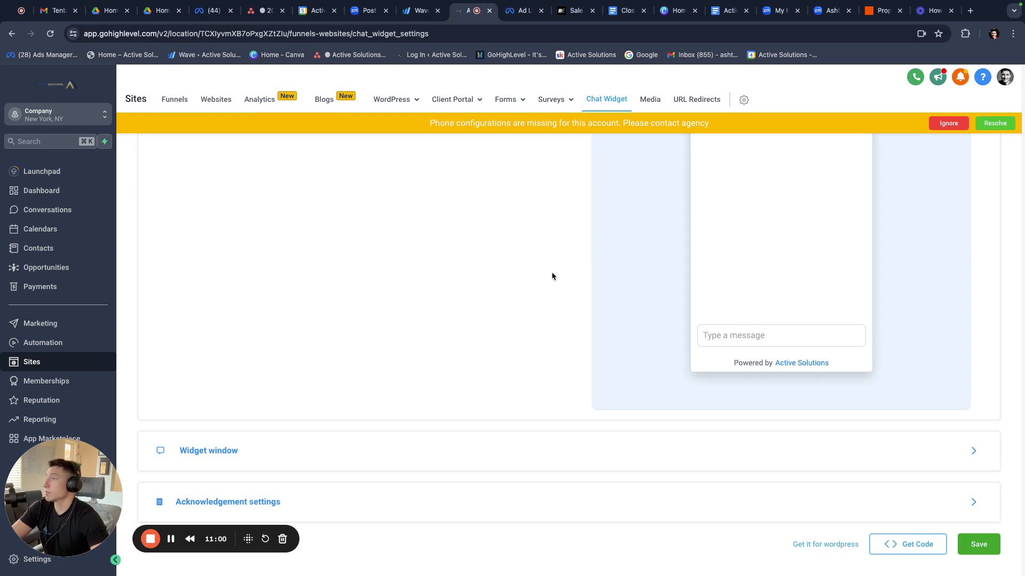
mouse_move(626, 307)
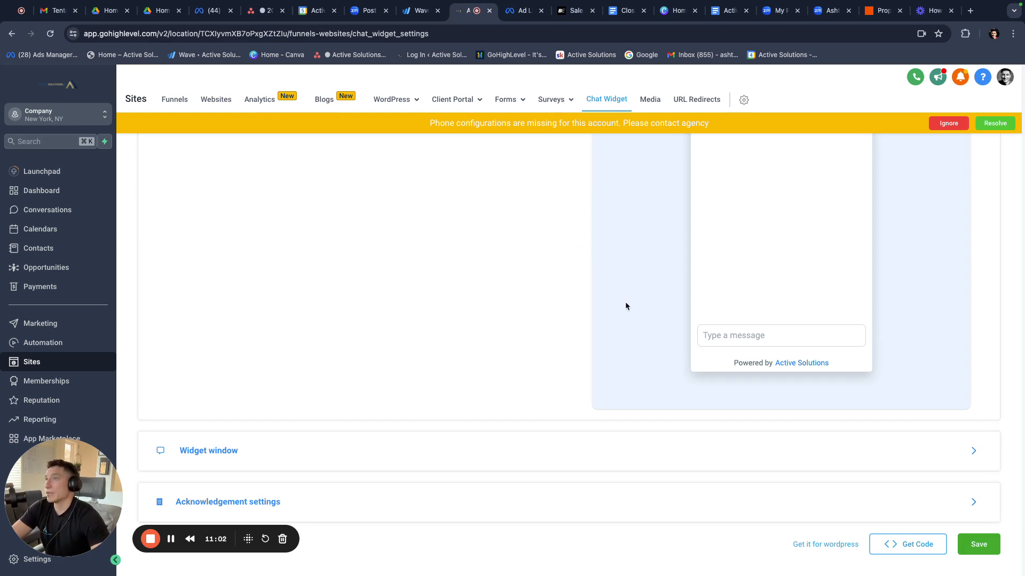